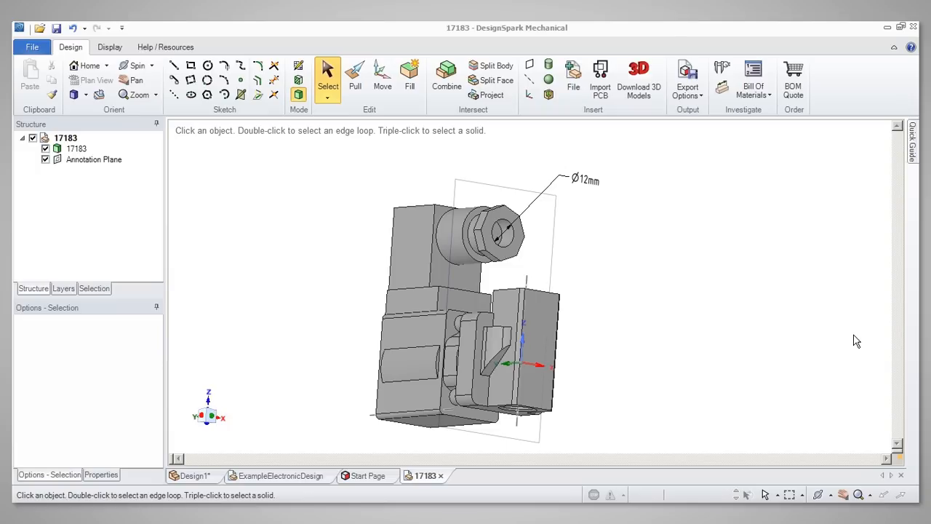
mouse_move(473, 221)
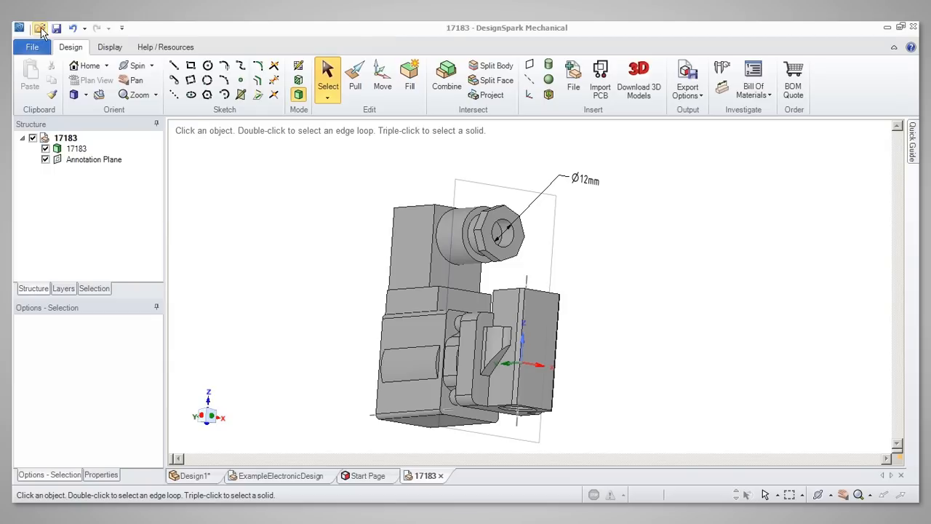
- Peek at the quick access command list, close it, then bring up the File menu
click(73, 28)
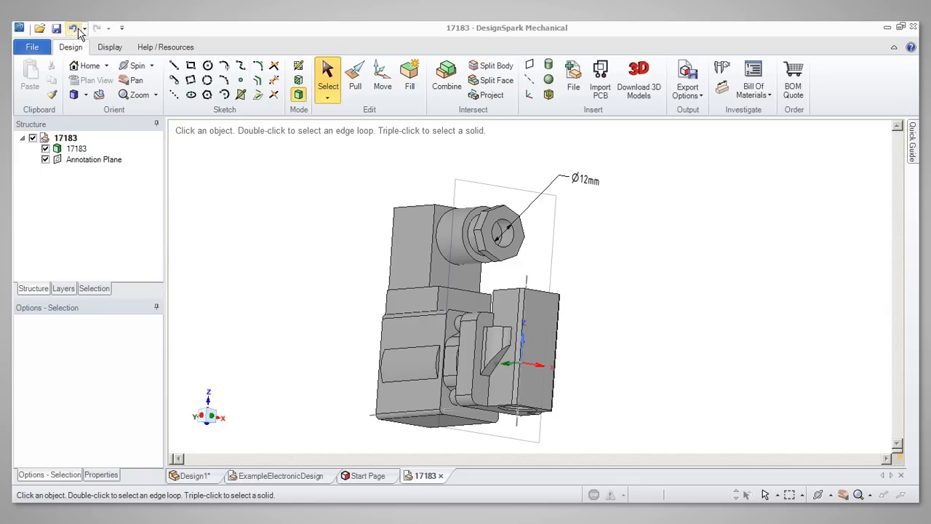
click(122, 27)
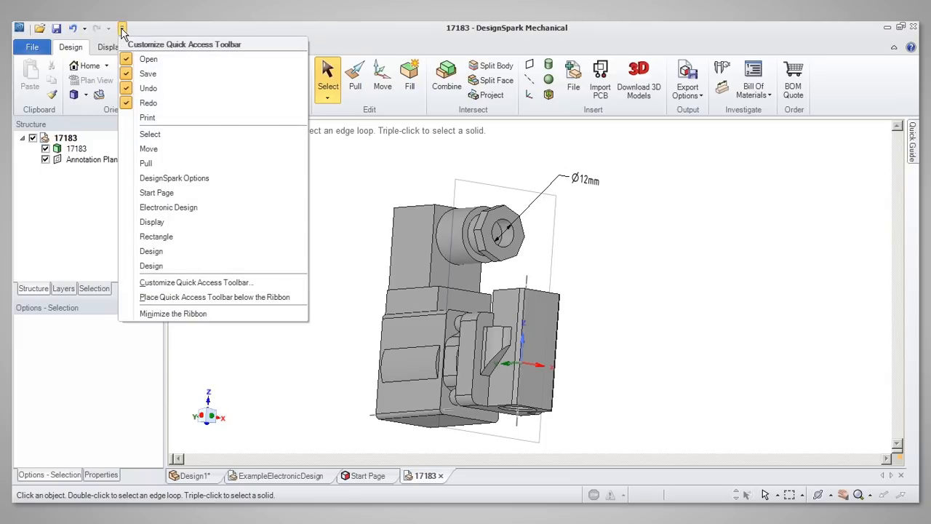
click(122, 29)
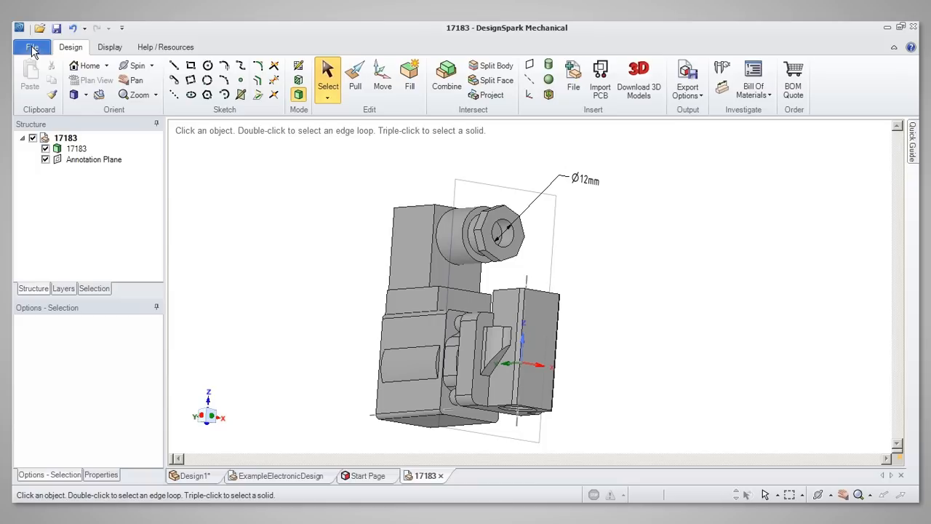
click(32, 46)
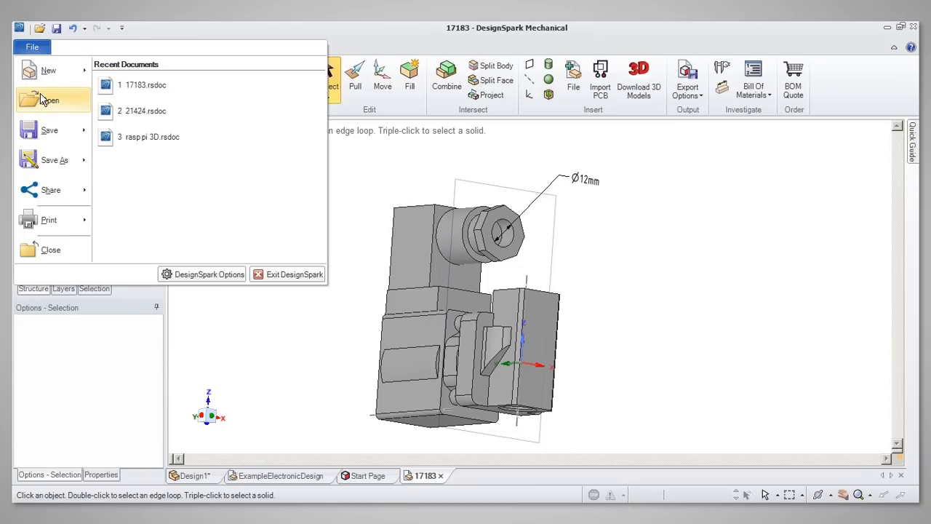
mouse_move(50, 129)
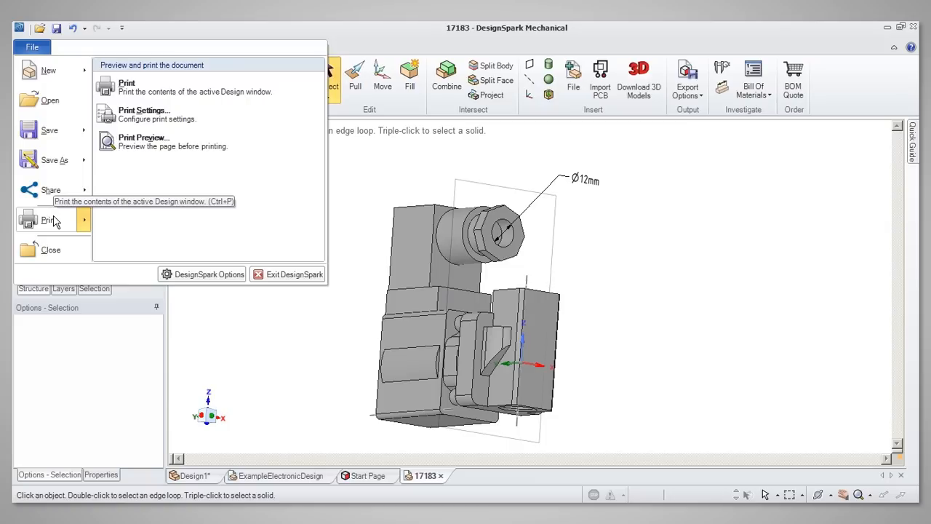
mouse_move(78, 234)
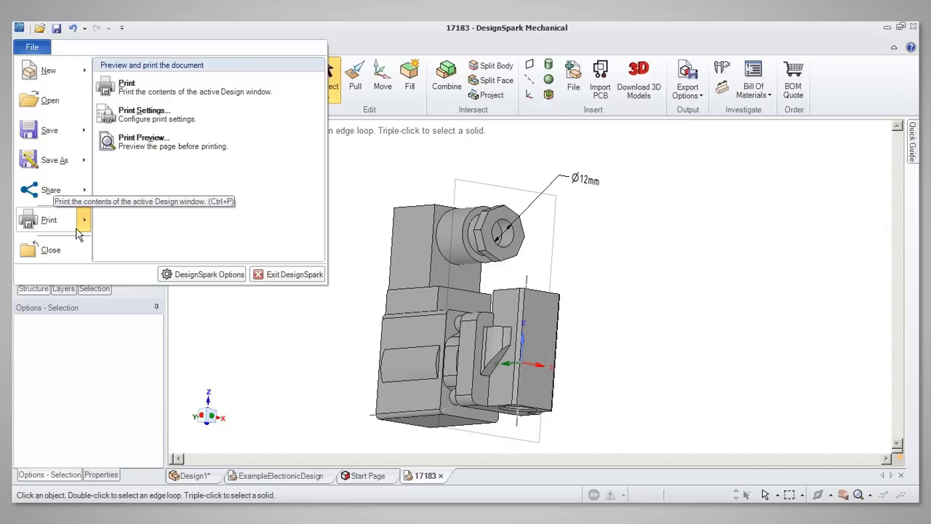
- Browse the Units, Navigation and Advanced pages of DesignSpark Options, then close it
click(209, 273)
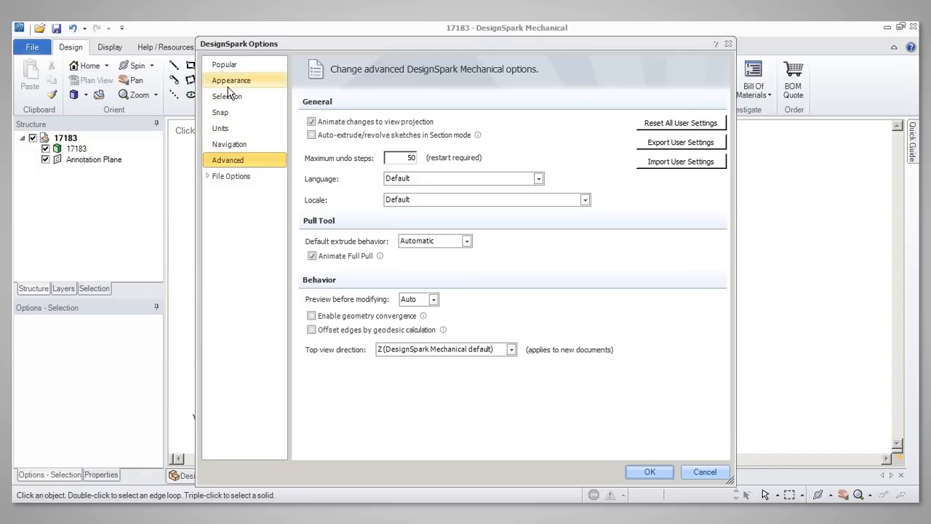
click(221, 128)
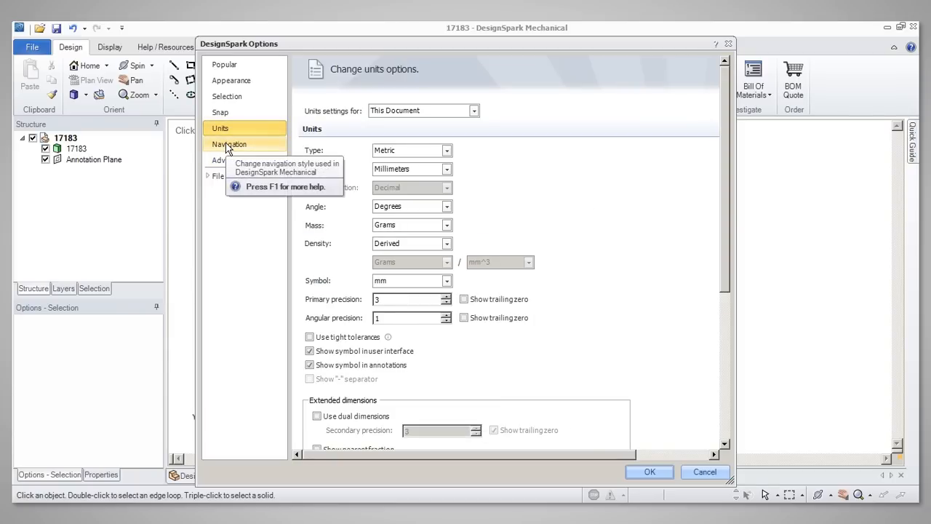
click(230, 144)
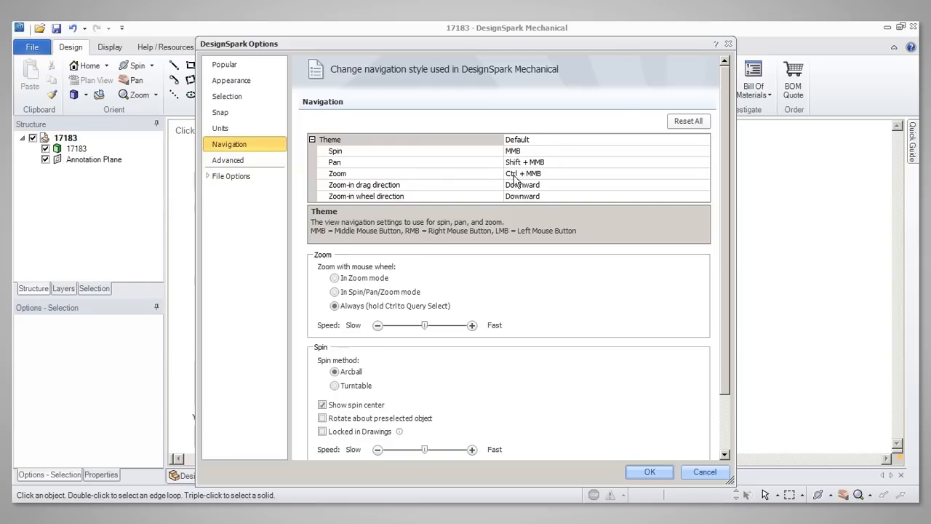
mouse_move(550, 180)
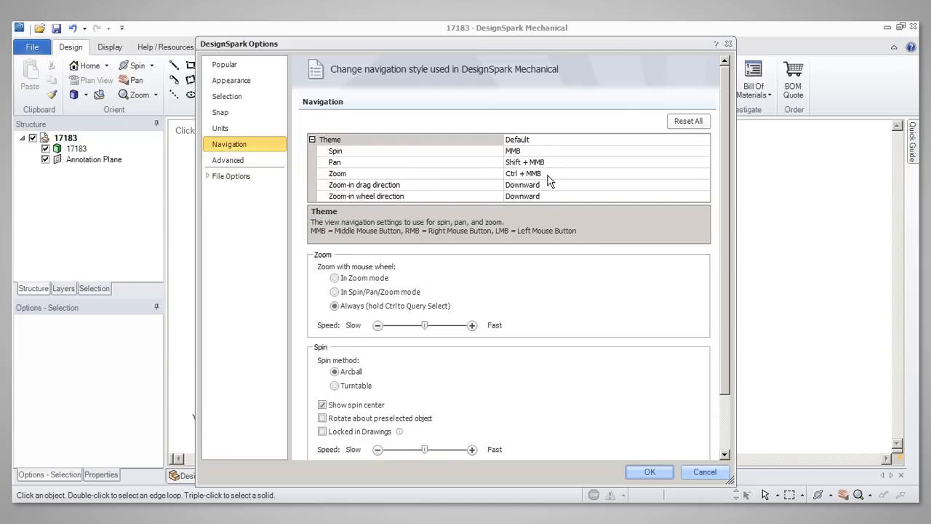
mouse_move(488, 148)
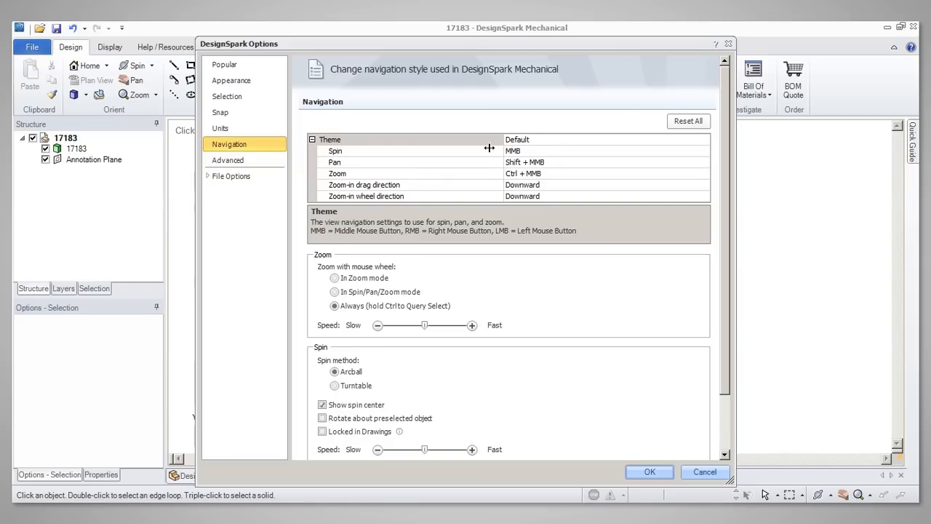
click(227, 159)
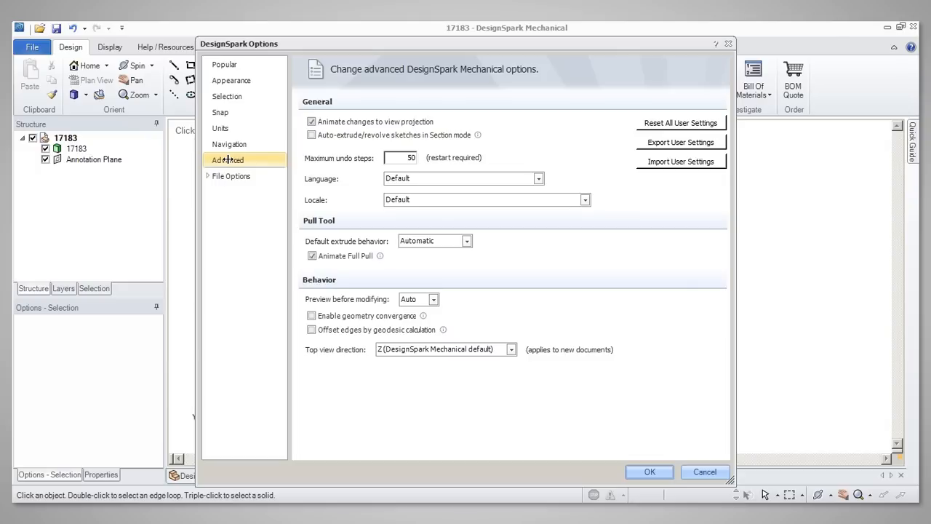
mouse_move(227, 159)
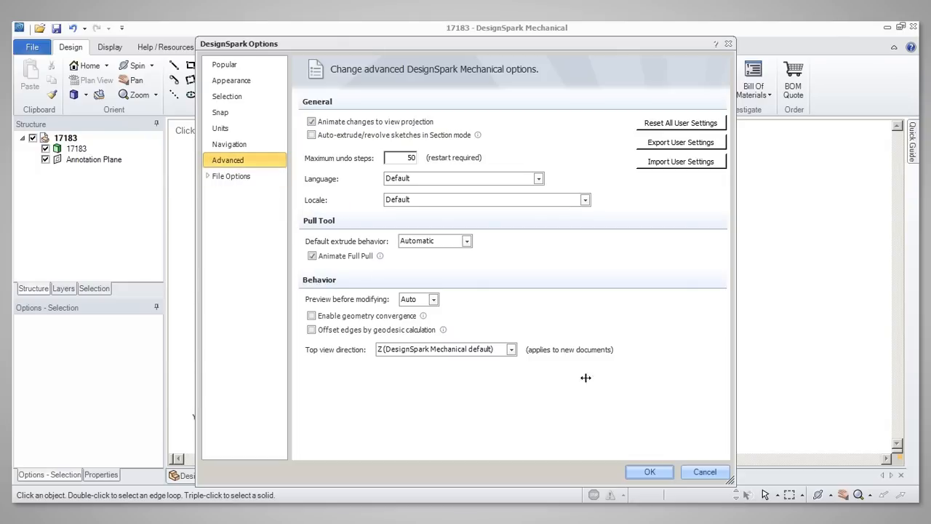
click(649, 471)
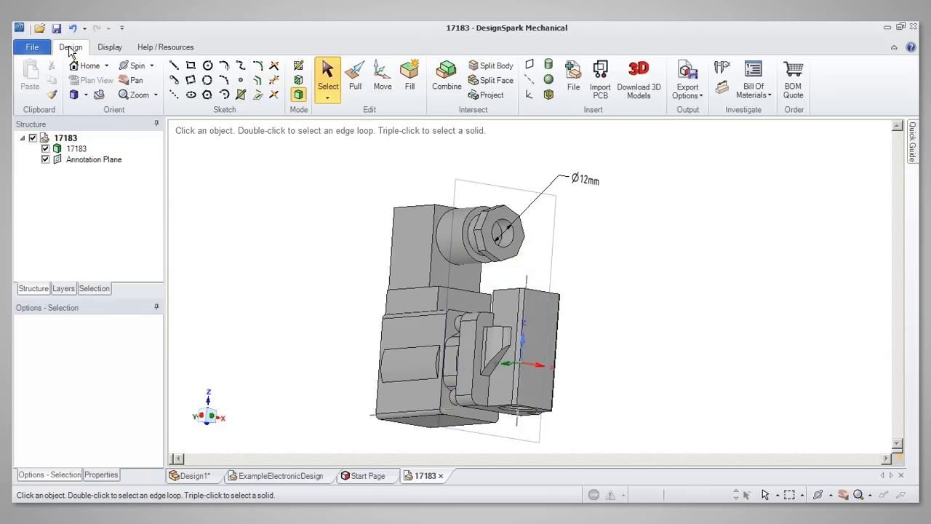
mouse_move(51, 69)
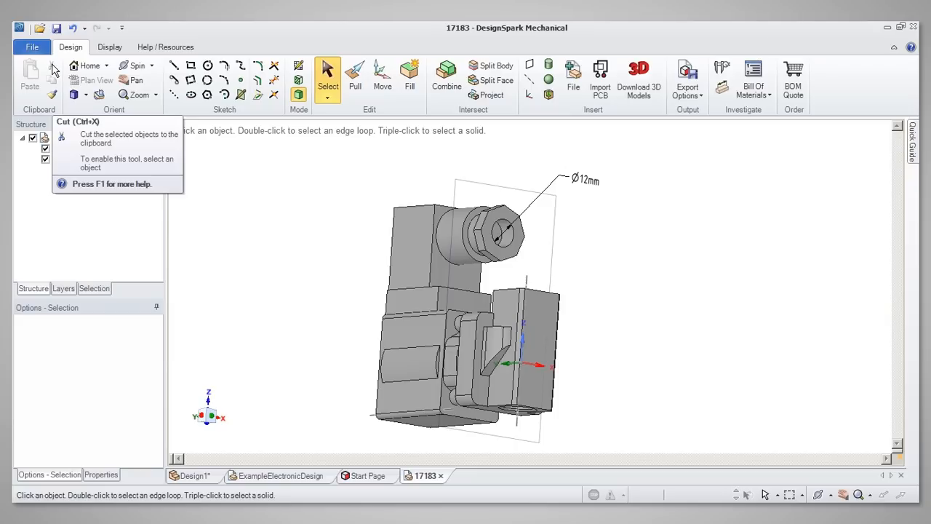
mouse_move(52, 80)
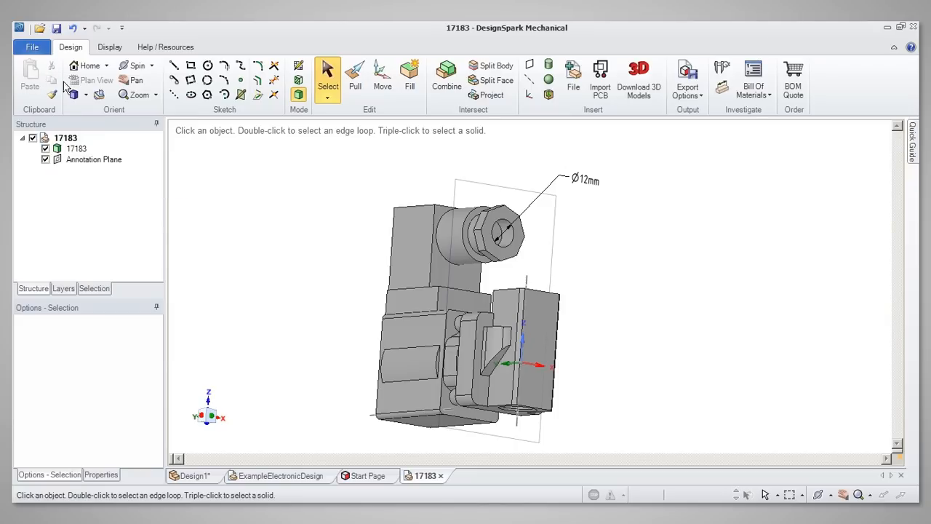
mouse_move(138, 95)
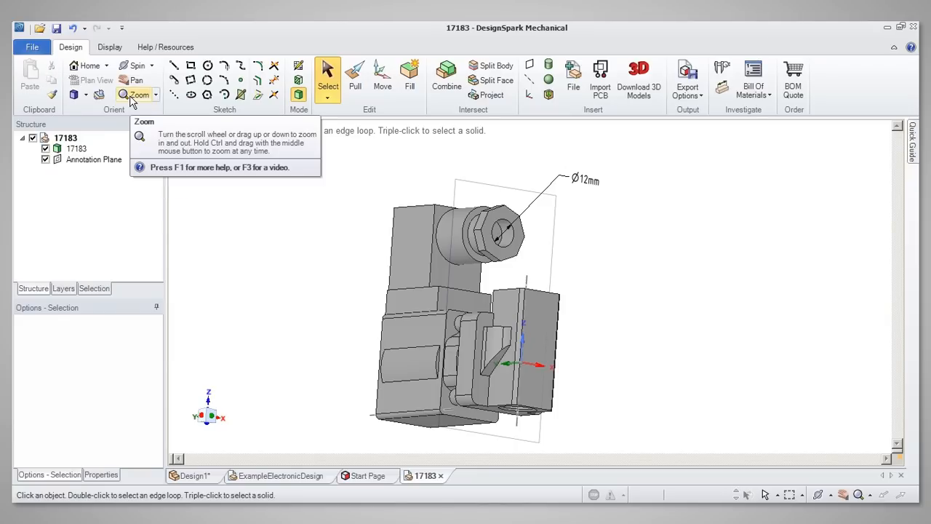
mouse_move(209, 80)
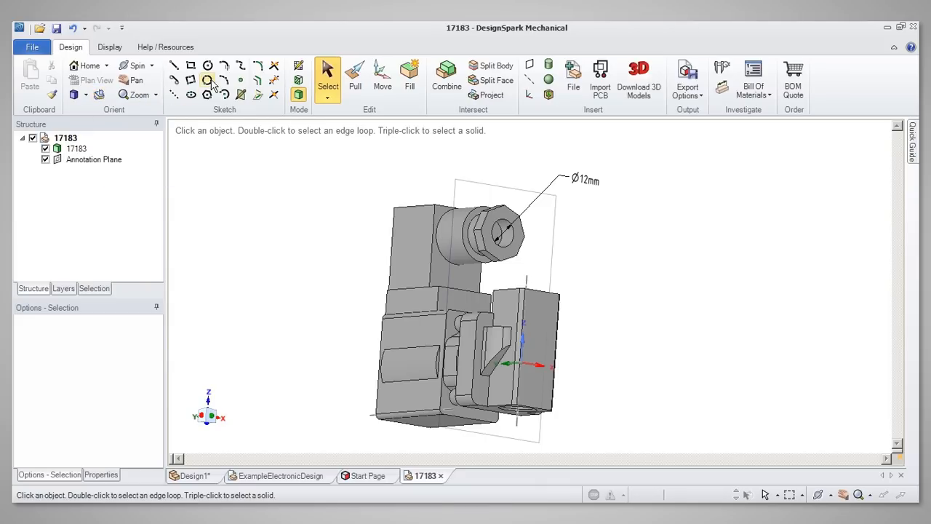
mouse_move(206, 80)
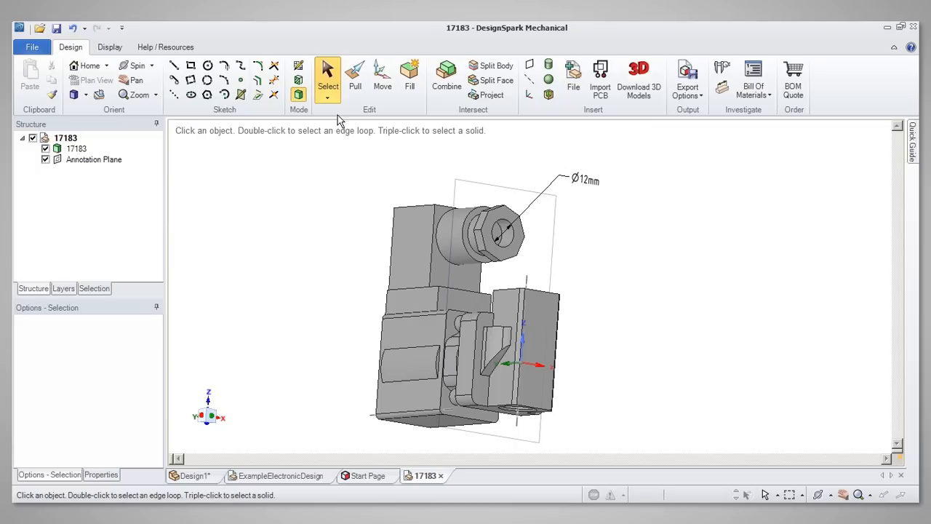
mouse_move(341, 119)
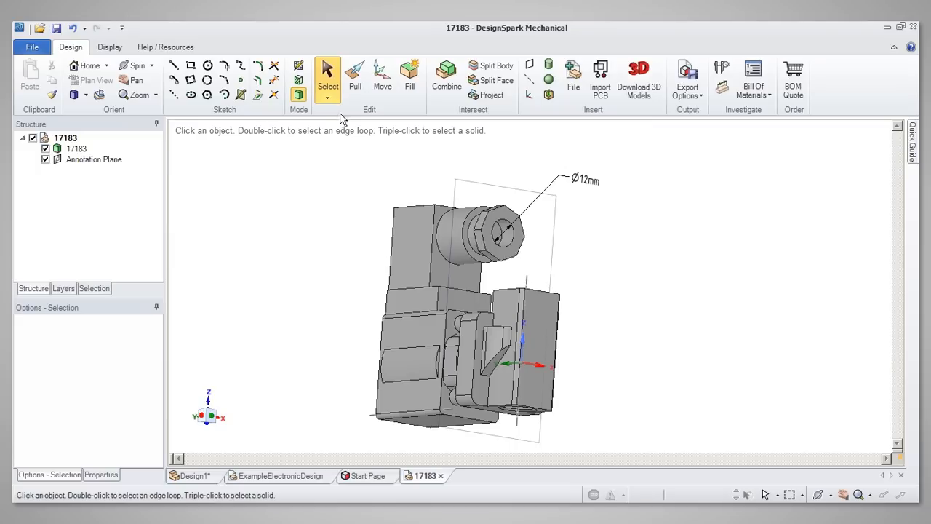
mouse_move(355, 72)
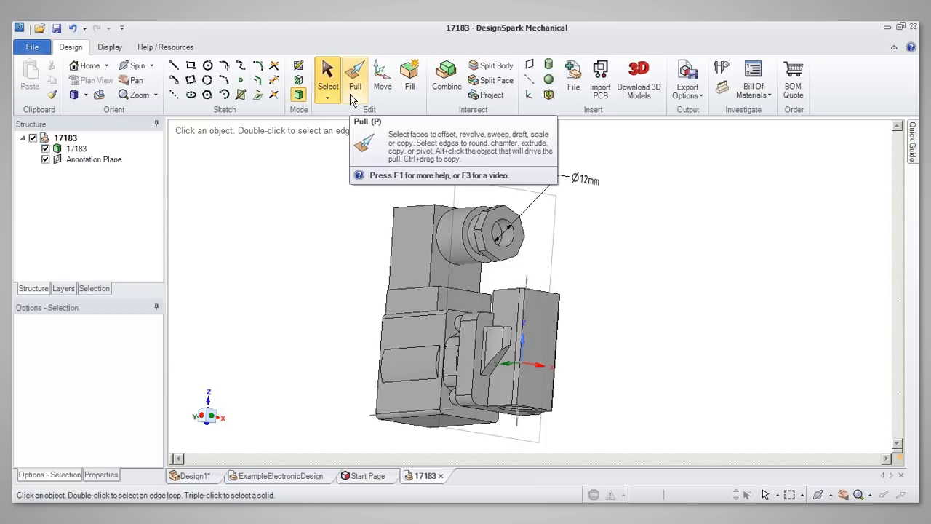
mouse_move(381, 75)
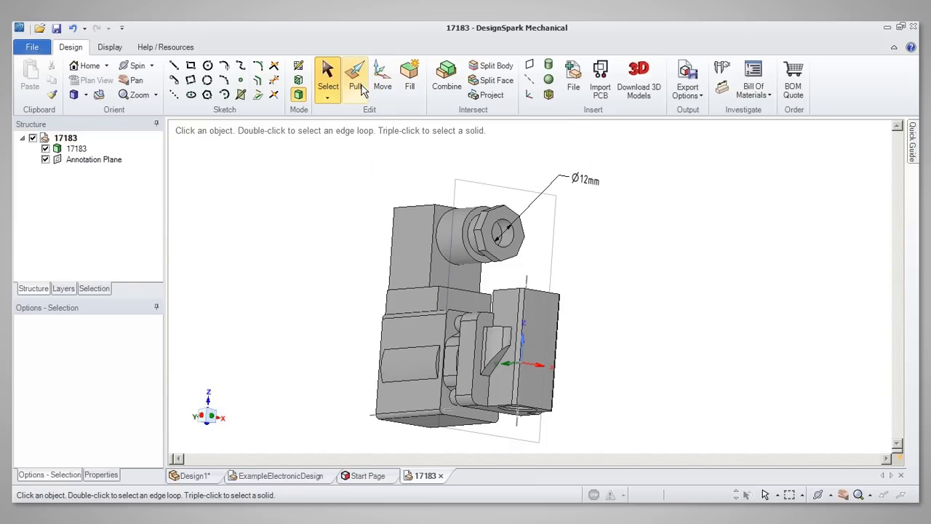
mouse_move(355, 73)
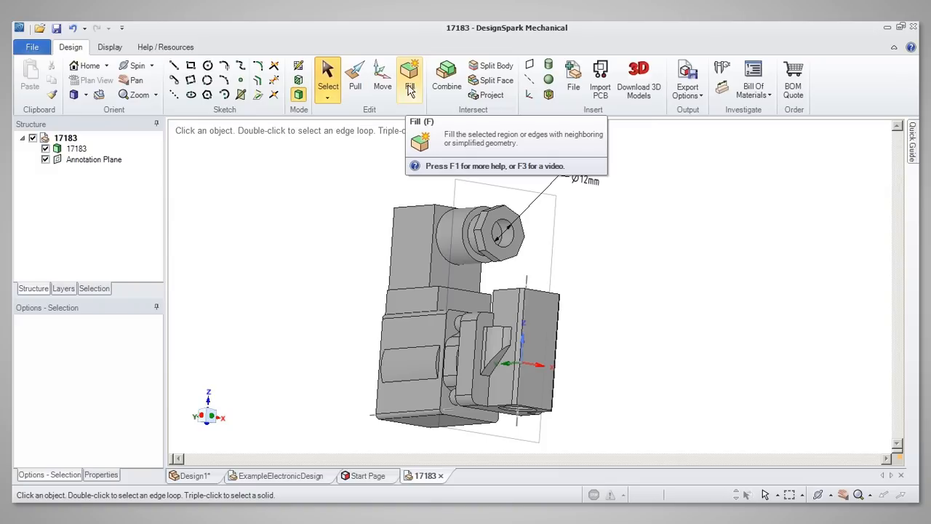
mouse_move(445, 75)
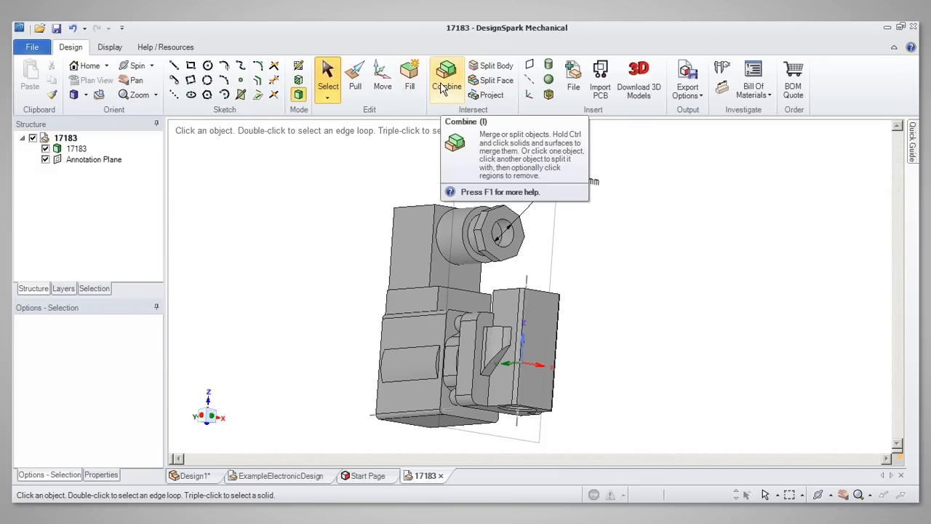
mouse_move(507, 113)
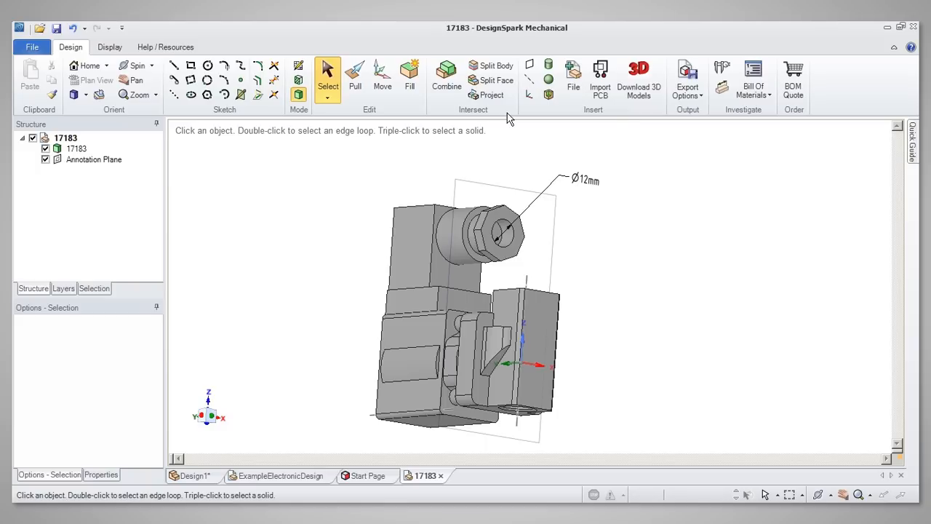
mouse_move(527, 119)
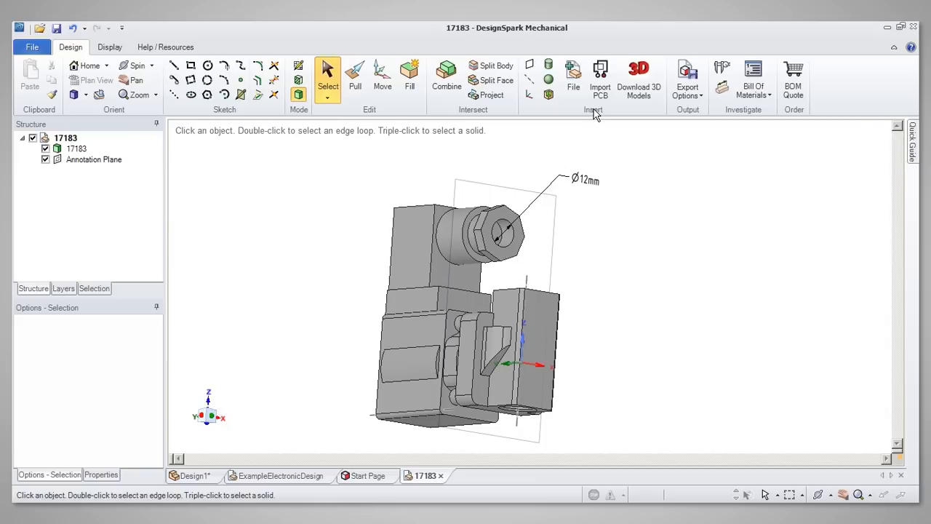
mouse_move(594, 117)
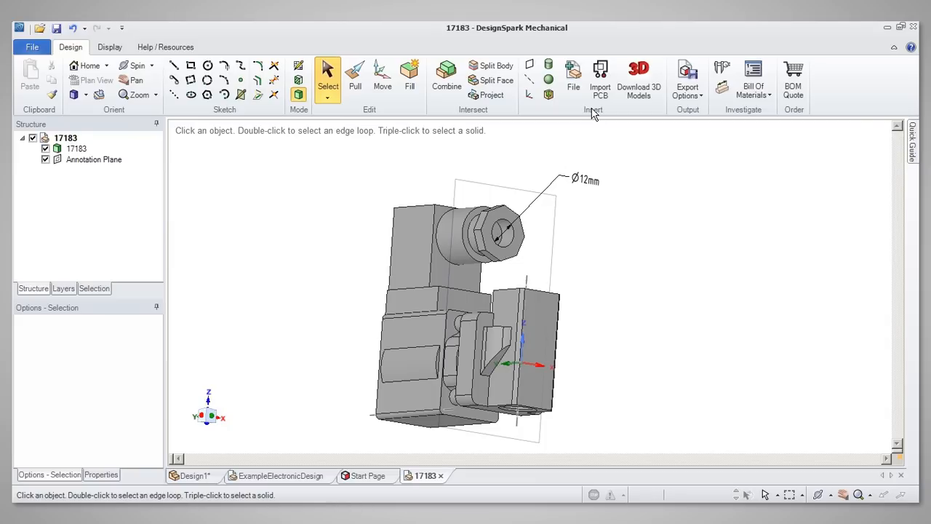
mouse_move(573, 73)
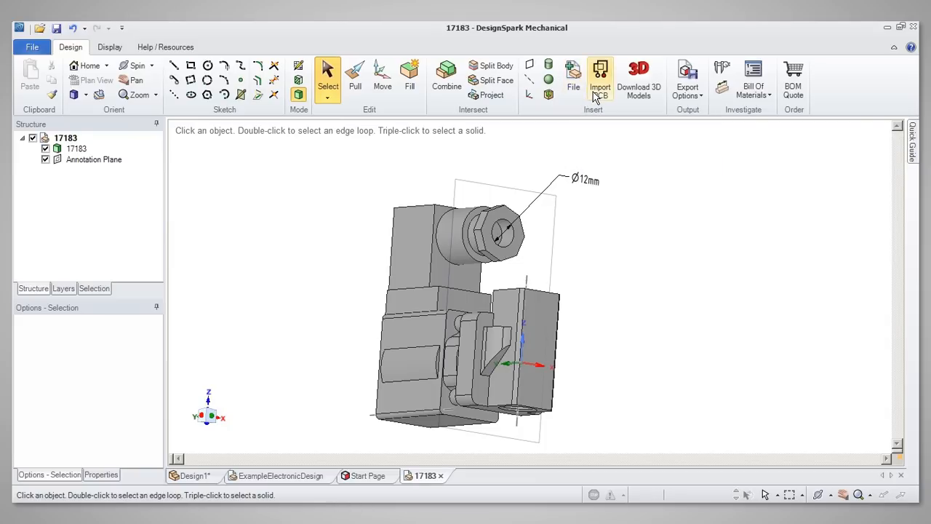
mouse_move(599, 78)
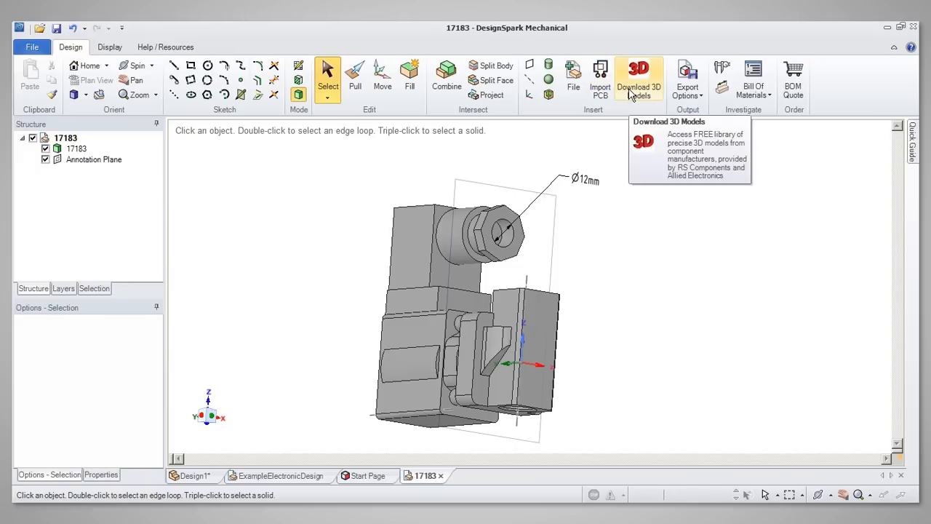
mouse_move(721, 70)
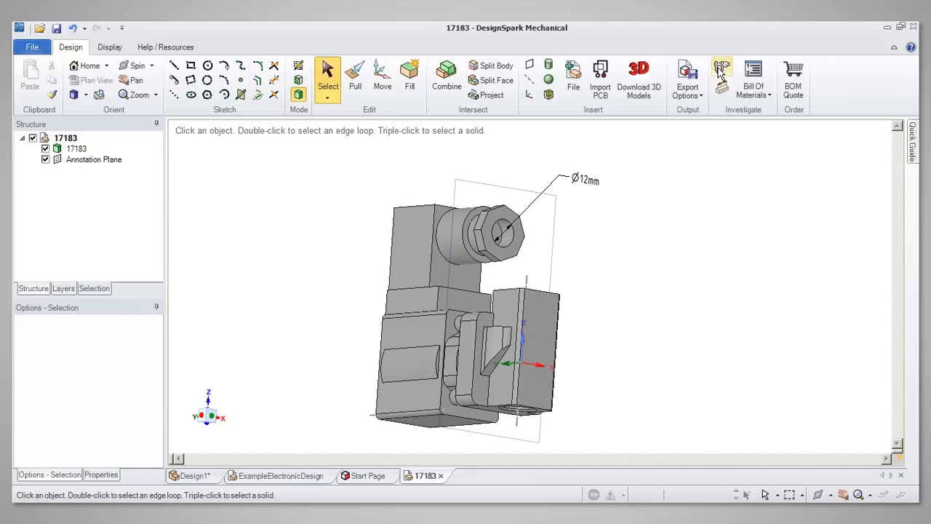
mouse_move(722, 69)
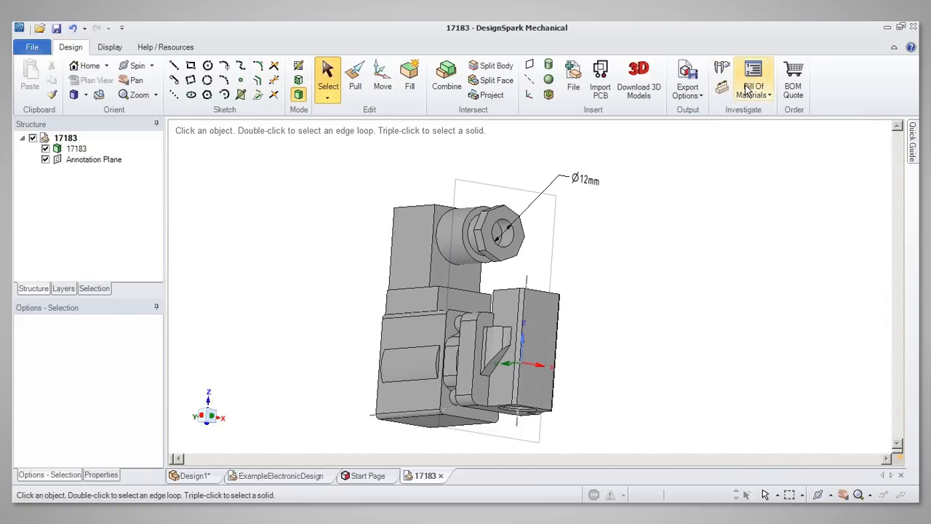
mouse_move(753, 79)
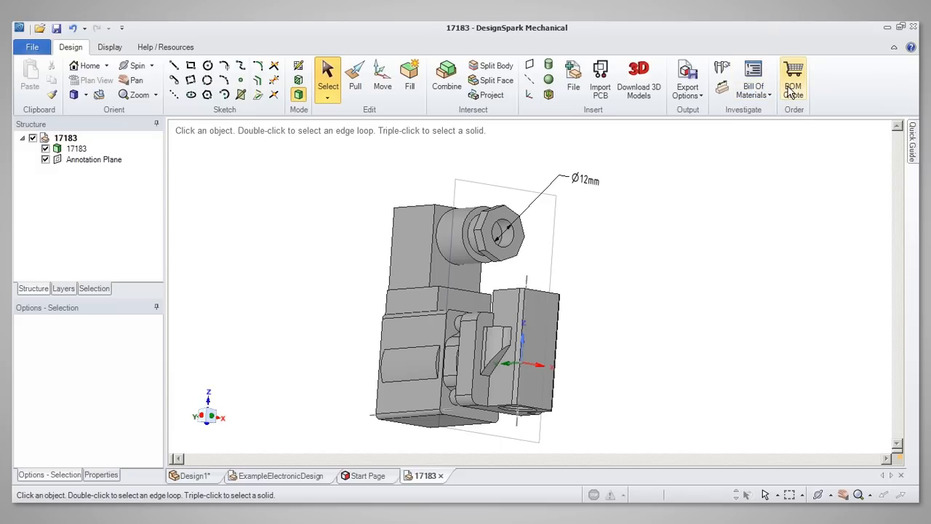
mouse_move(794, 80)
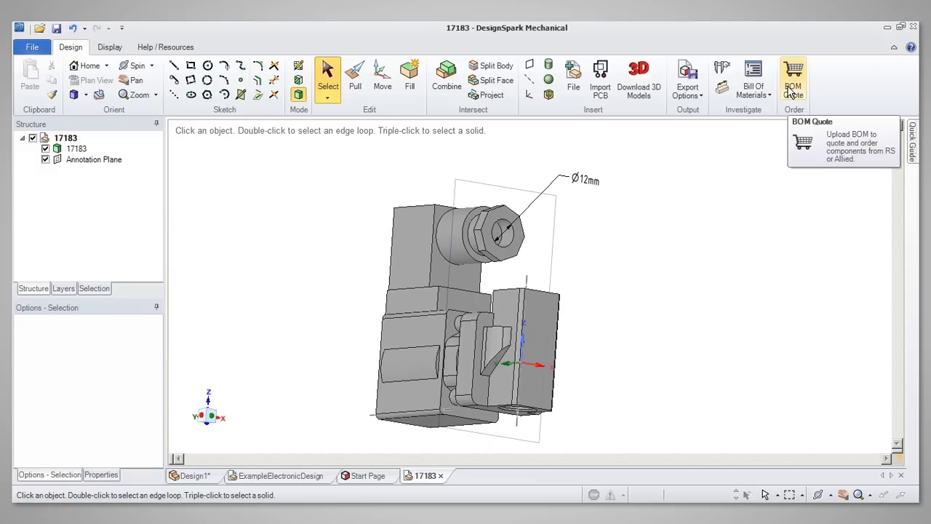
mouse_move(710, 161)
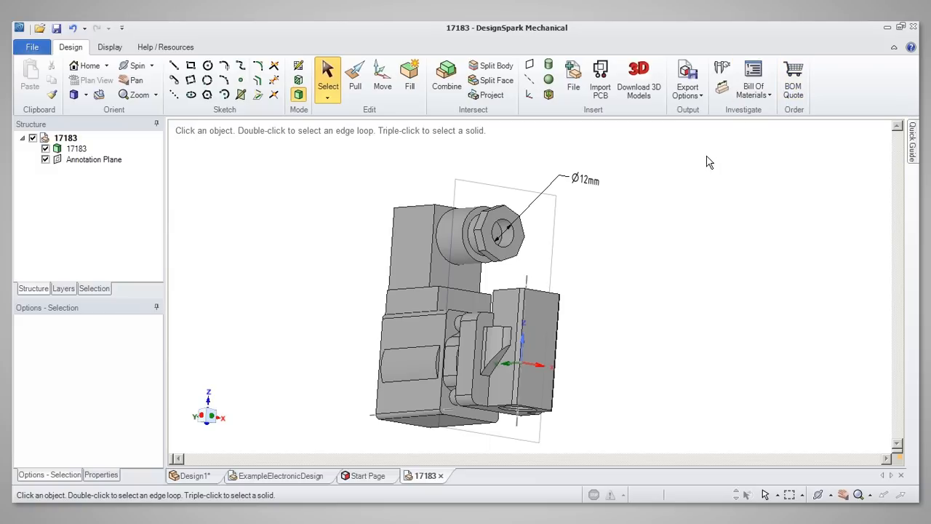
mouse_move(114, 43)
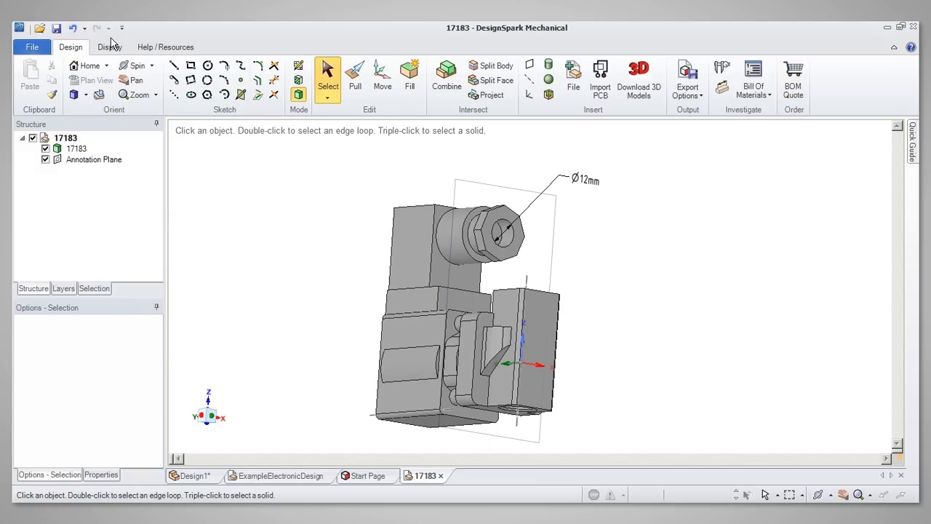
click(109, 47)
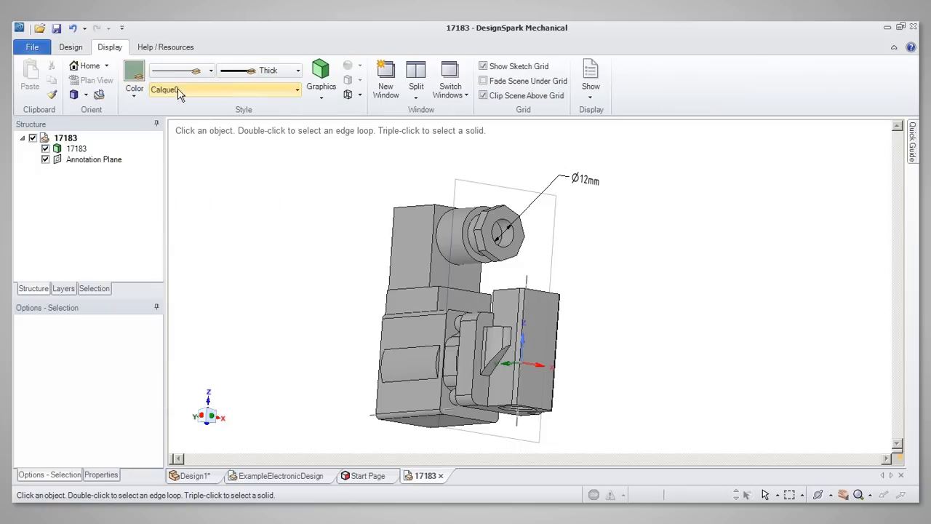
click(320, 76)
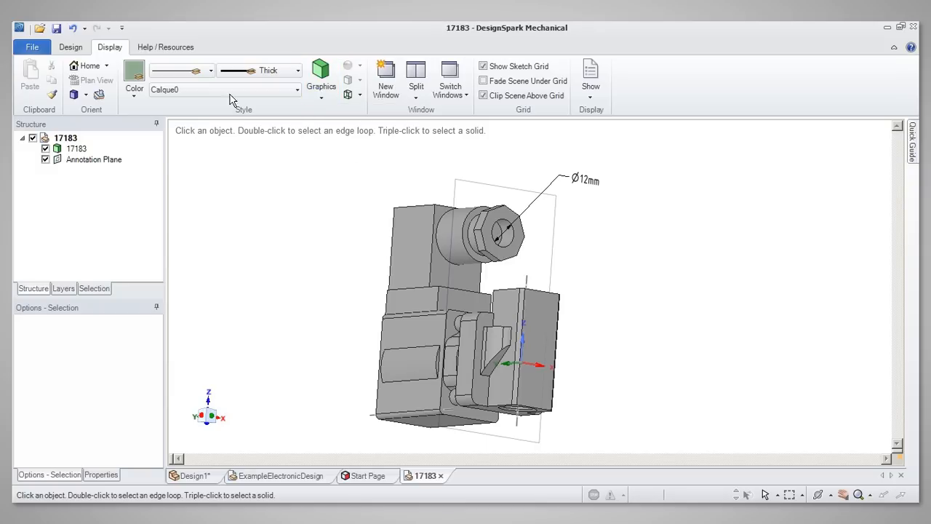
click(70, 47)
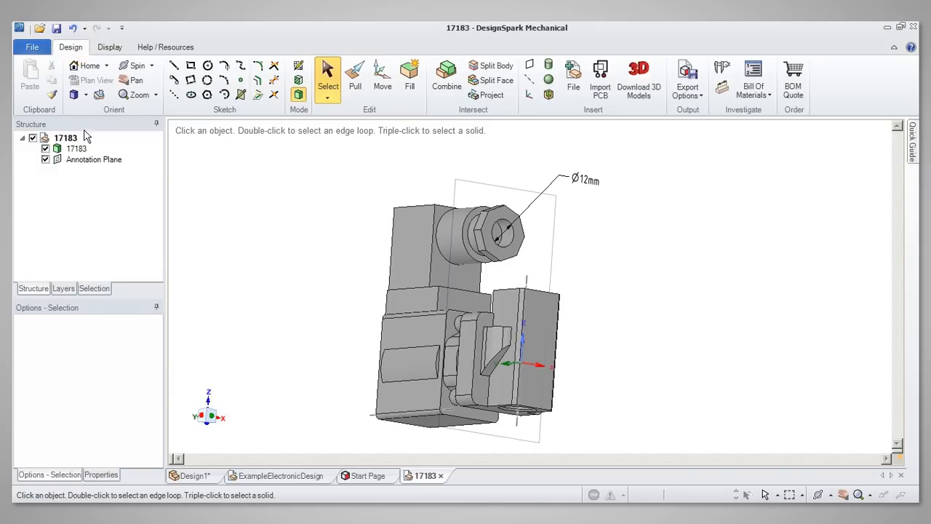
click(93, 159)
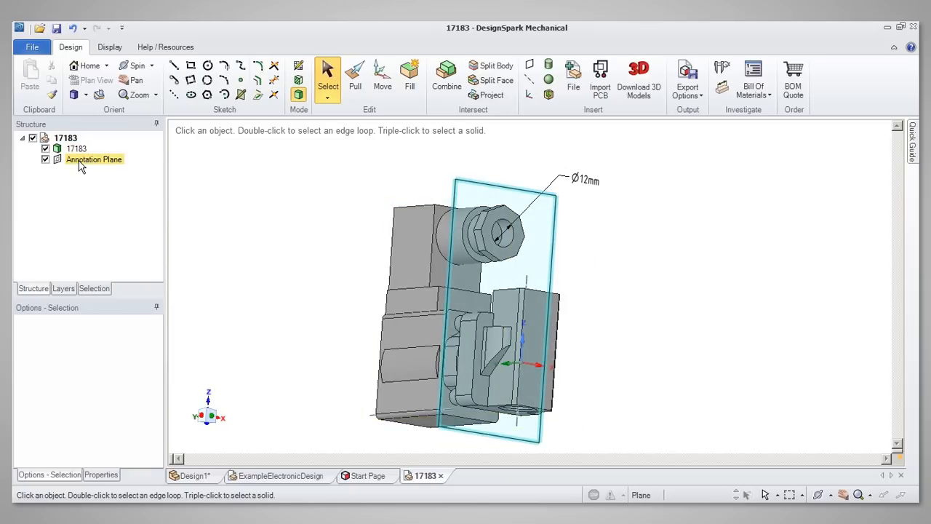
click(76, 148)
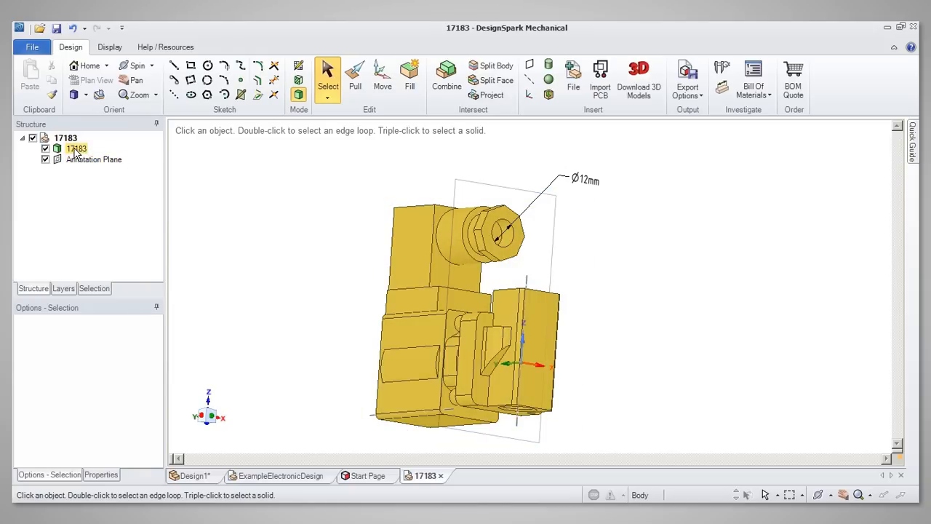
click(93, 159)
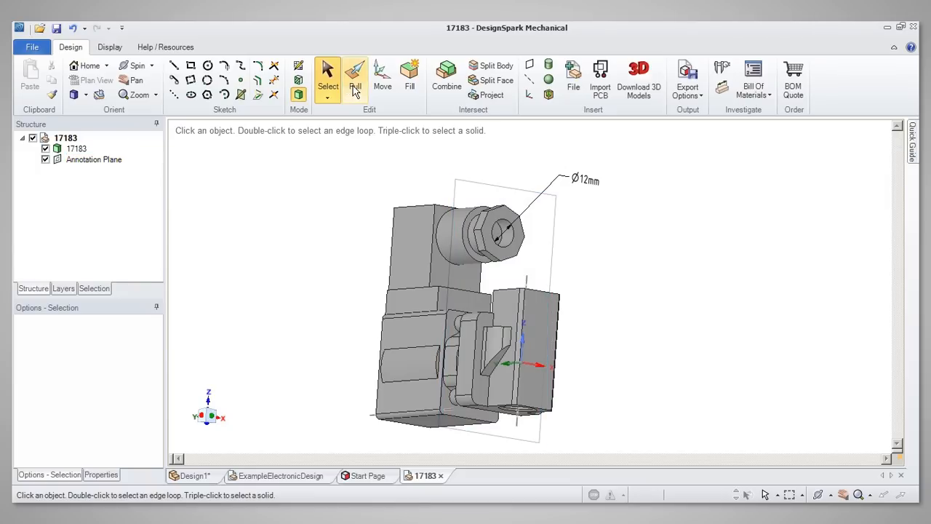
- Activate the Pull tool briefly, then switch to the Move tool
click(355, 76)
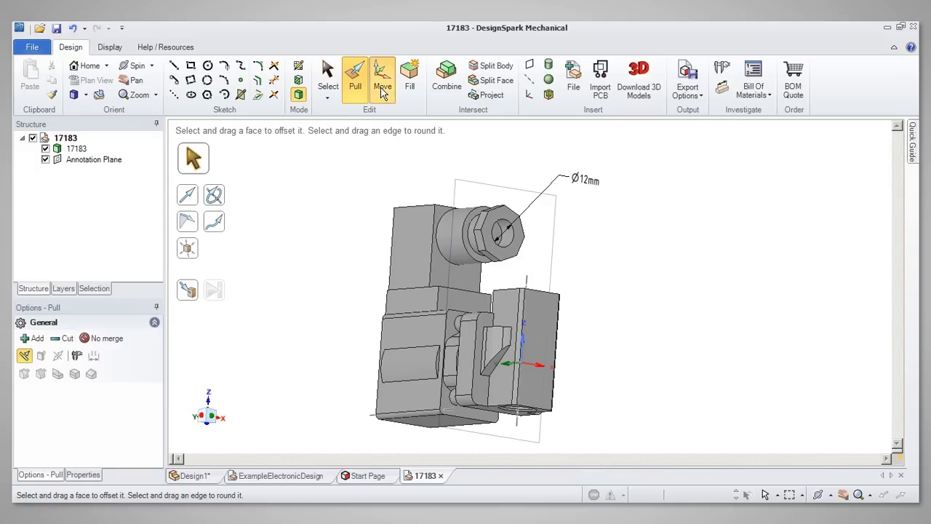
click(381, 79)
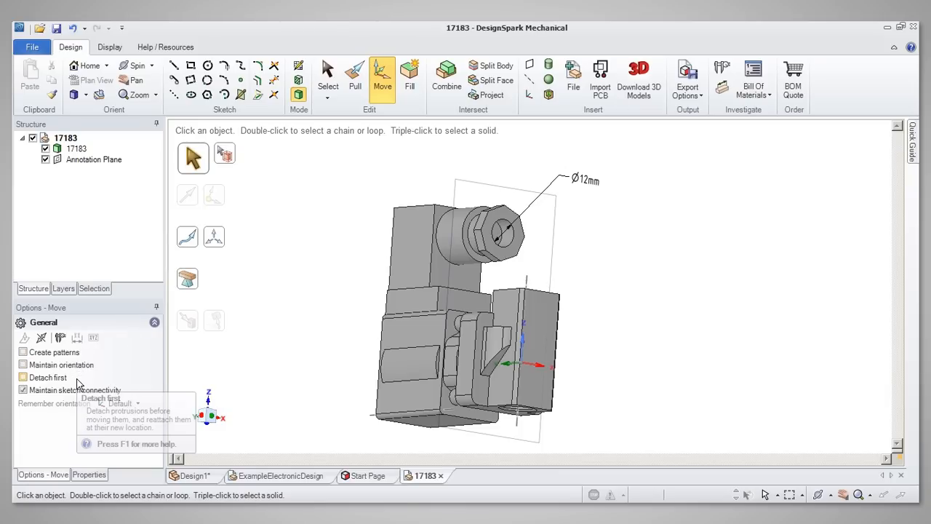
mouse_move(175, 306)
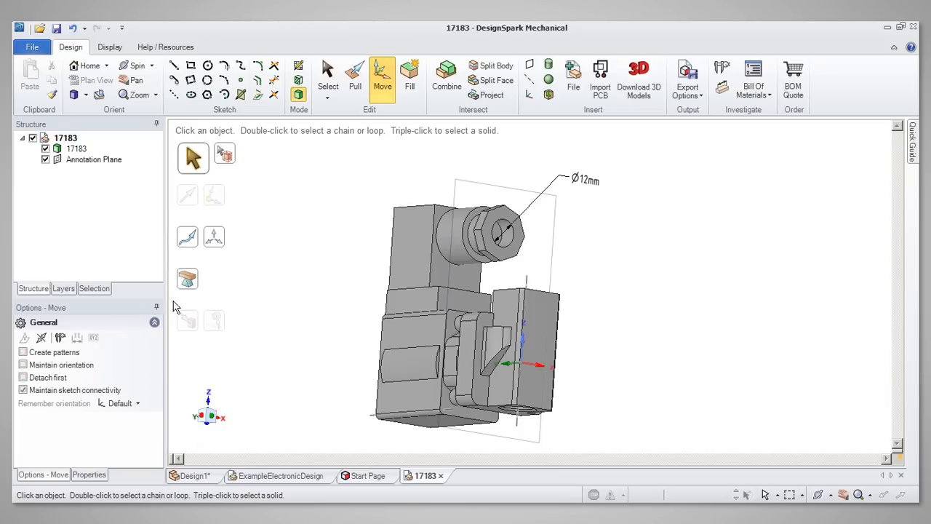
mouse_move(192, 159)
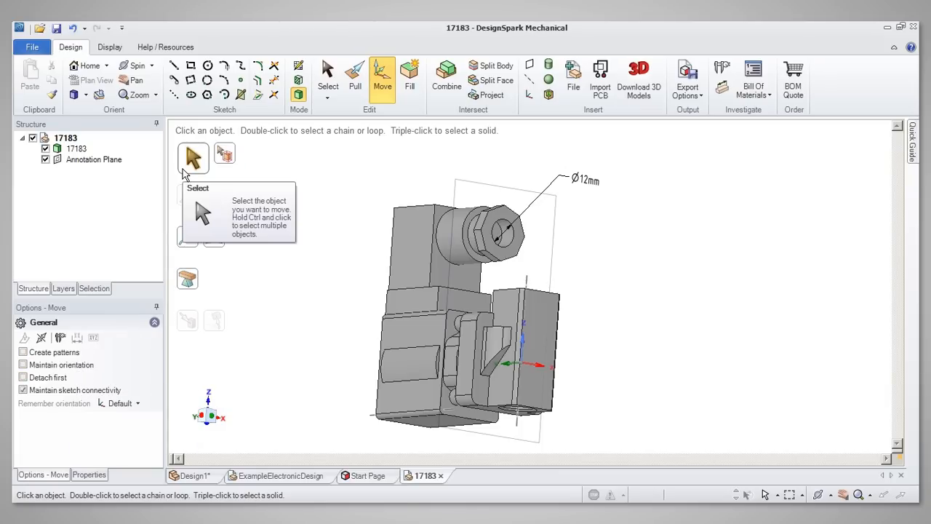
mouse_move(227, 157)
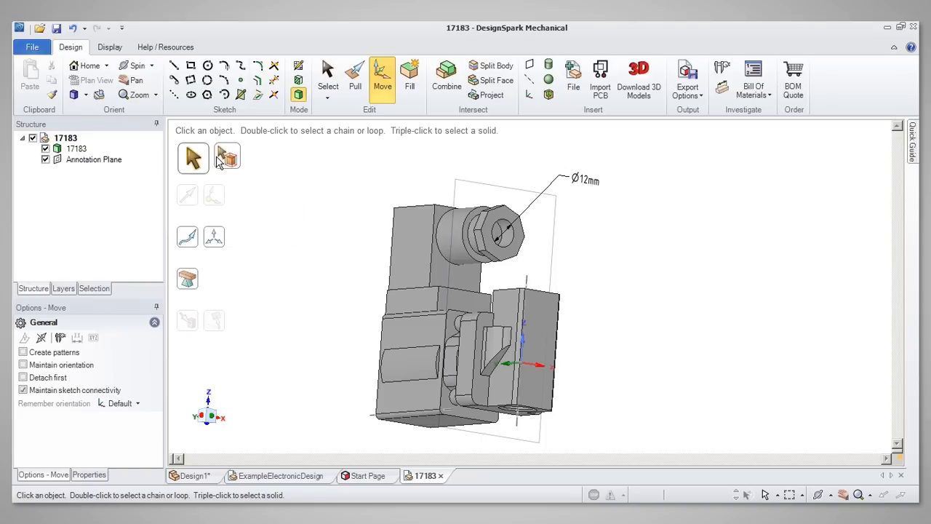
mouse_move(227, 157)
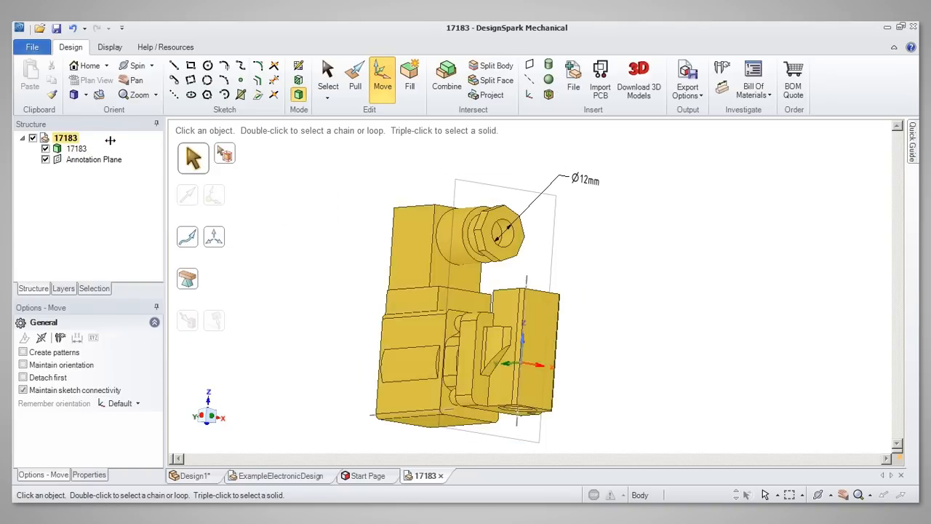
- Select the whole 17183 solid so the Move handle appears on it
triple_click(472, 327)
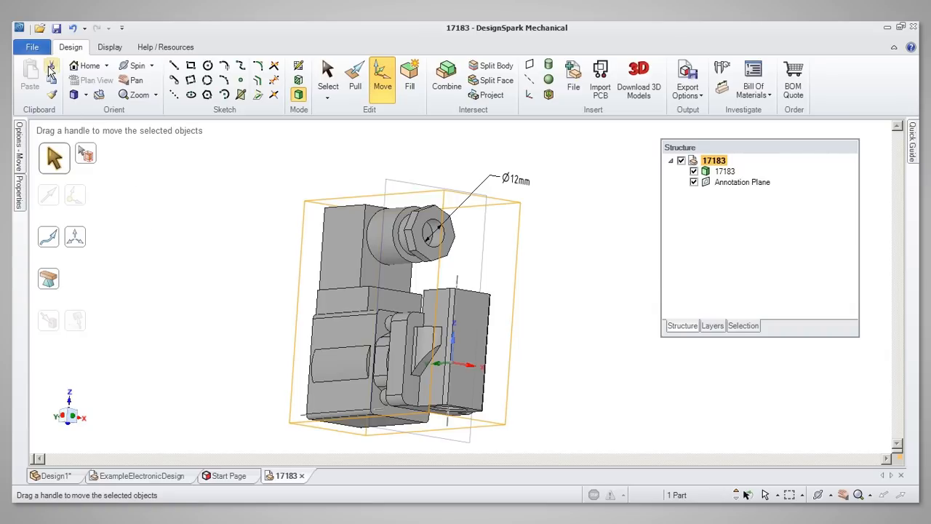
- Review the Appearance page of DesignSpark Options via the File menu and accept with OK
click(32, 47)
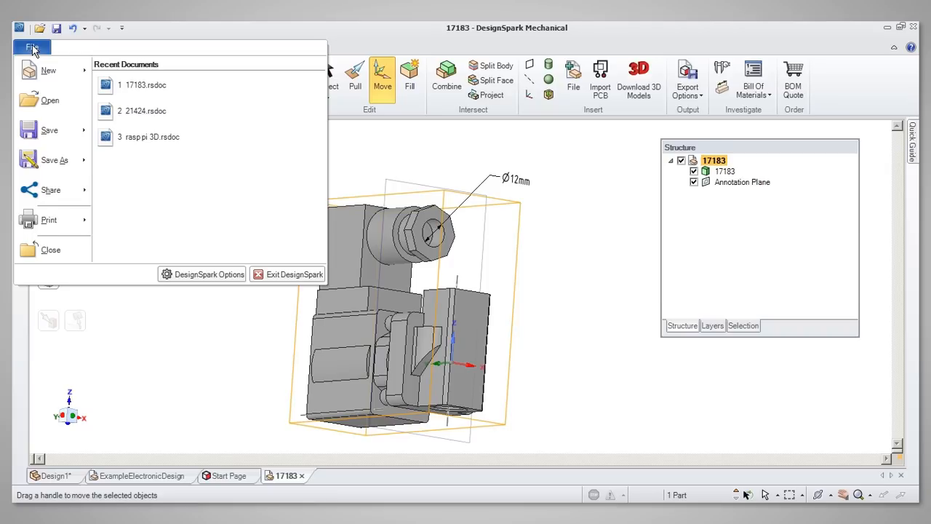
click(210, 273)
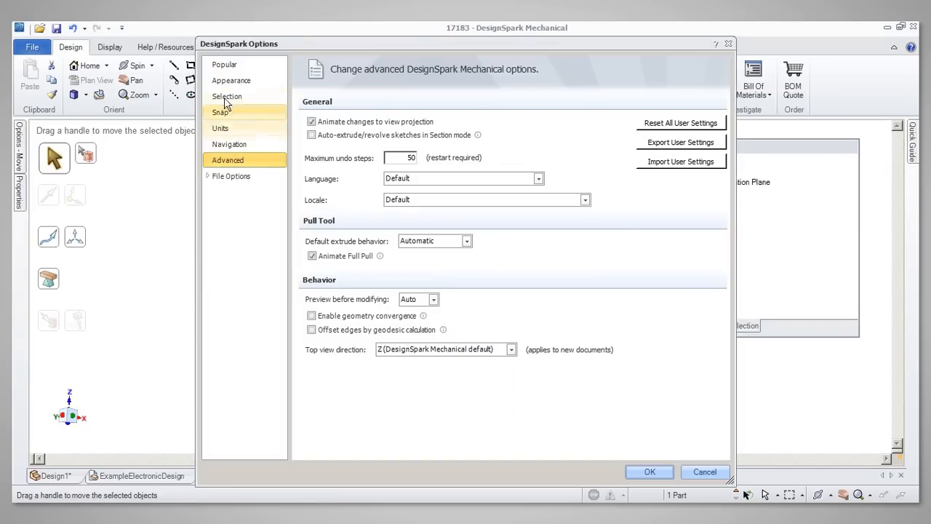
click(231, 80)
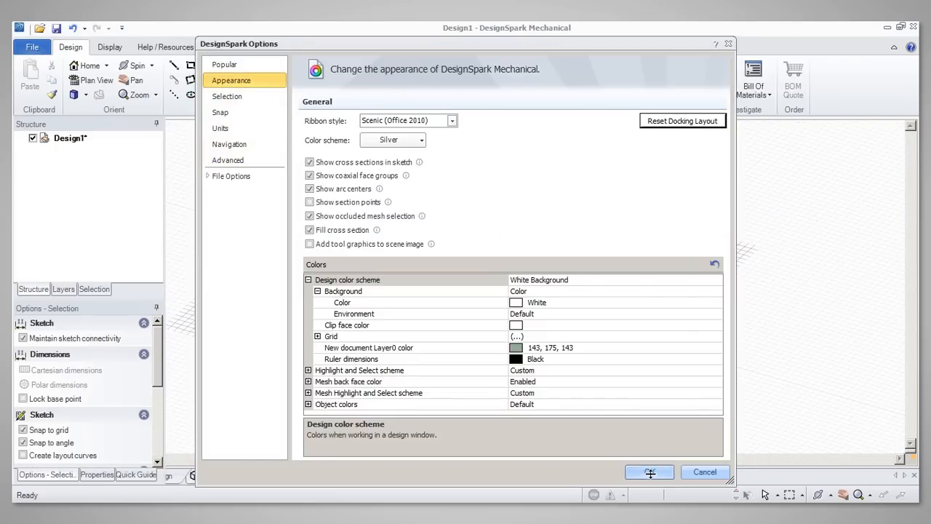
click(649, 471)
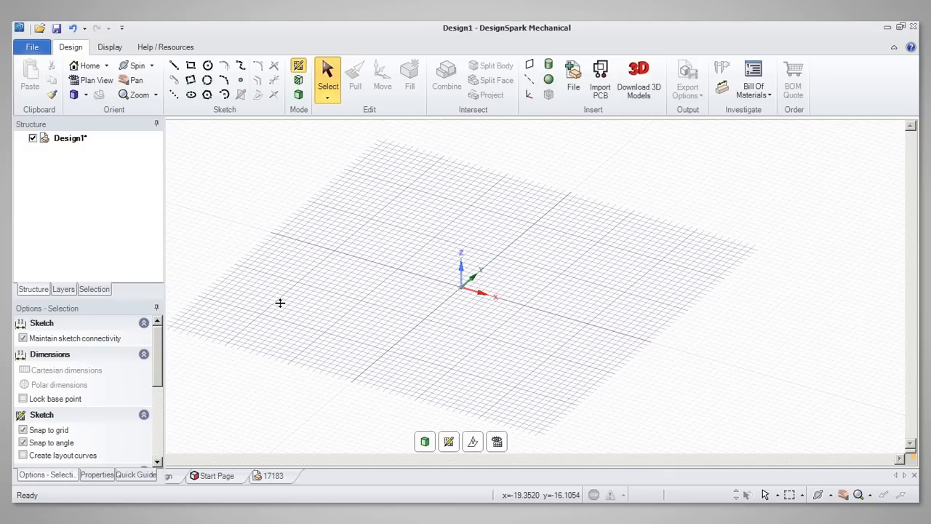
mouse_move(90, 497)
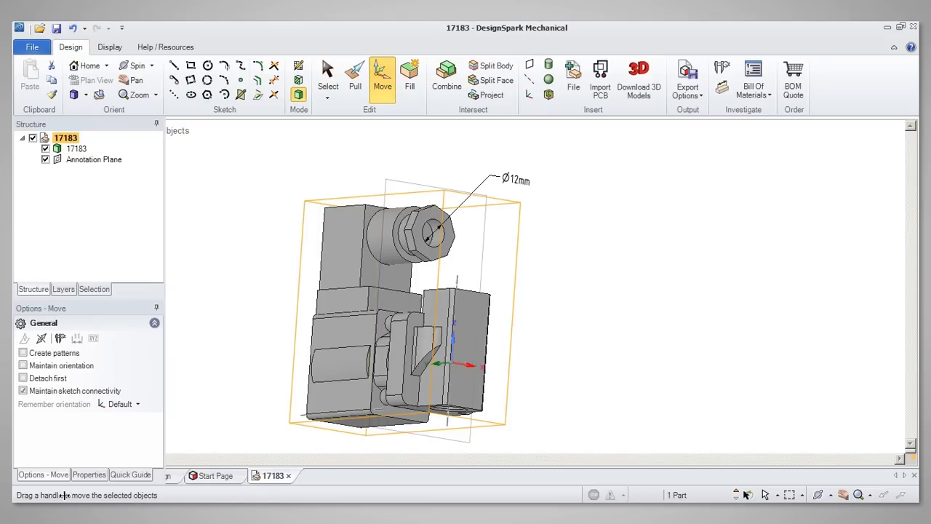
mouse_move(184, 358)
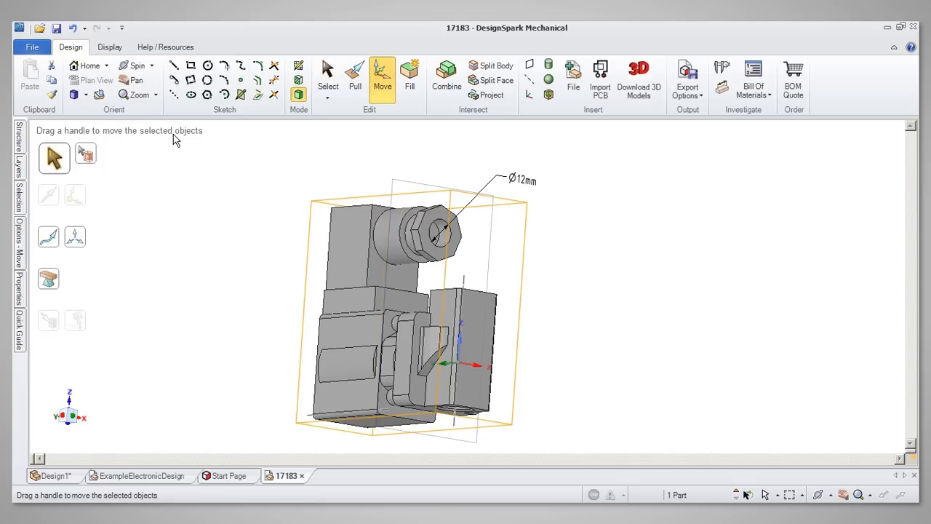
mouse_move(302, 273)
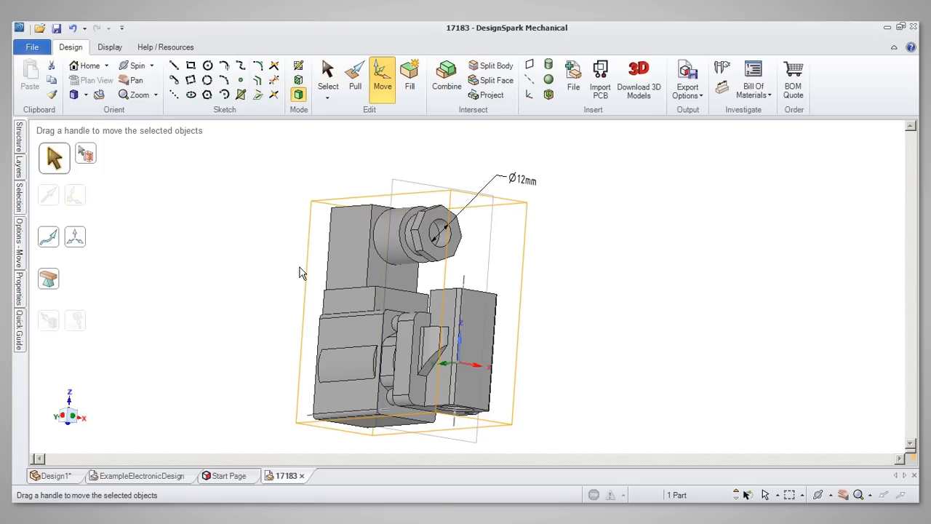
- Activate the Pull tool and pick the front face of the small block
click(355, 76)
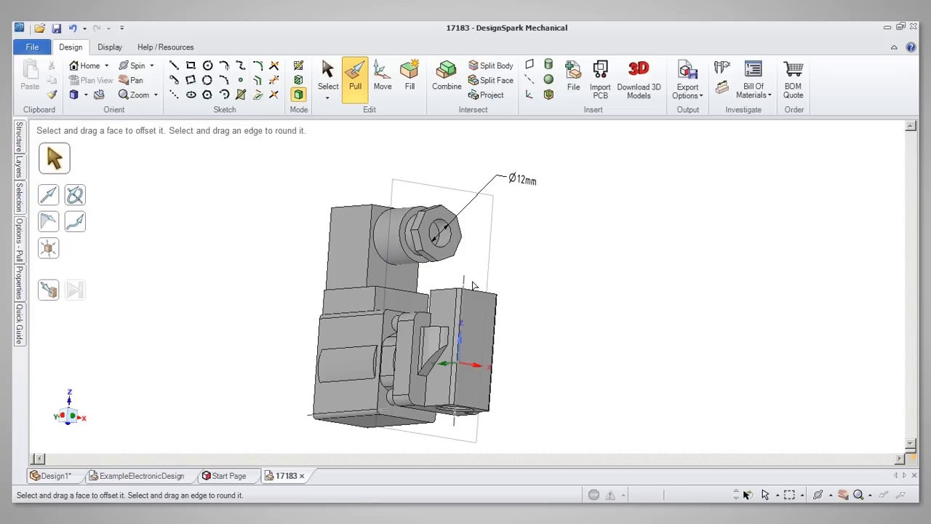
click(472, 342)
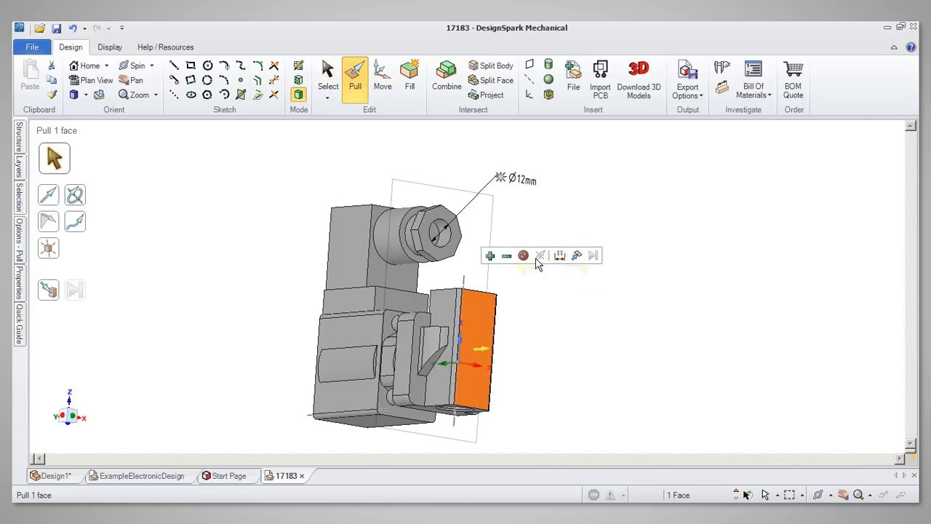
mouse_move(506, 256)
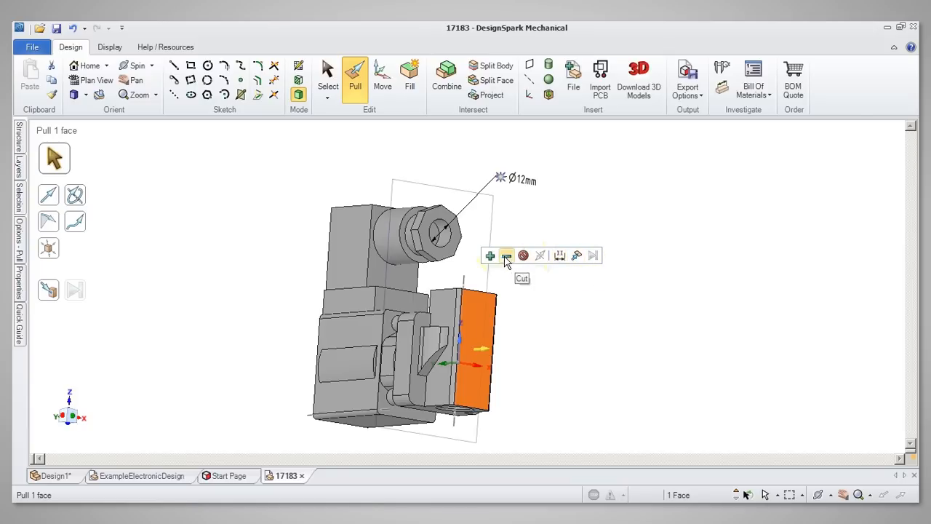
mouse_move(489, 256)
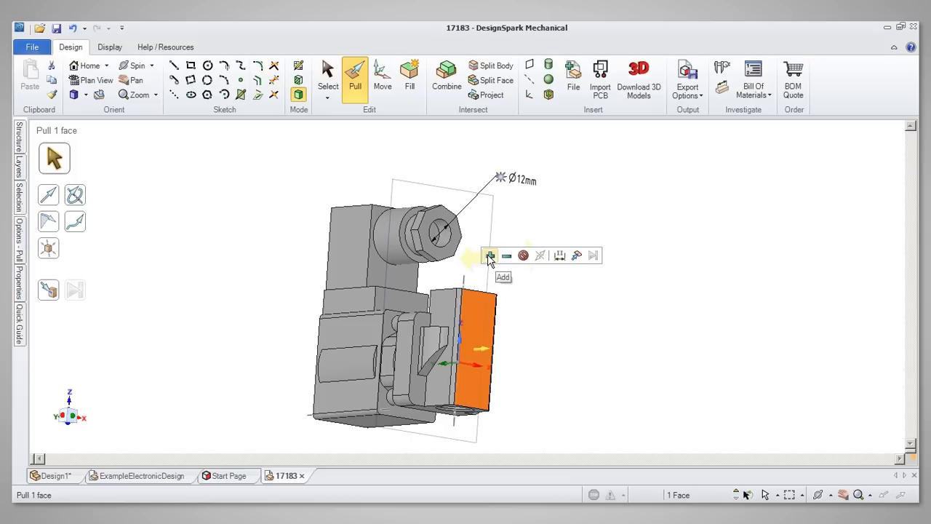
mouse_move(495, 265)
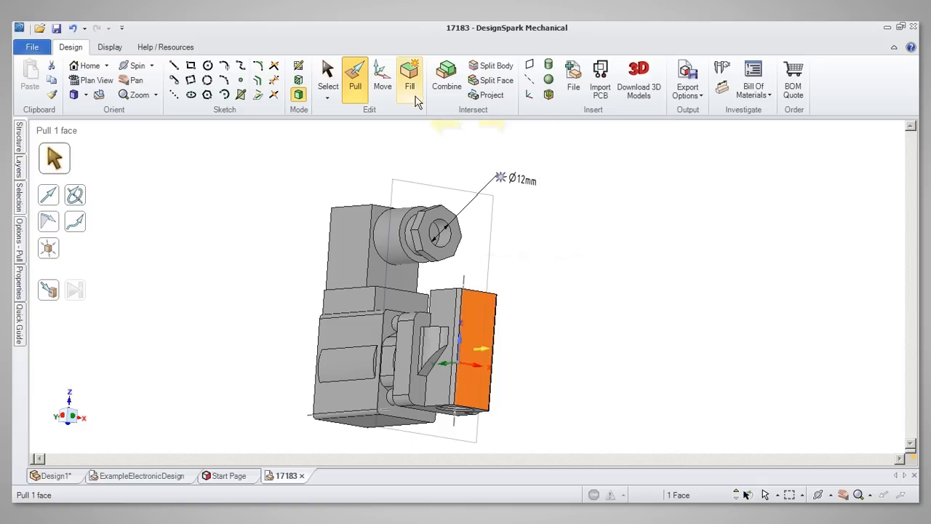
mouse_move(410, 76)
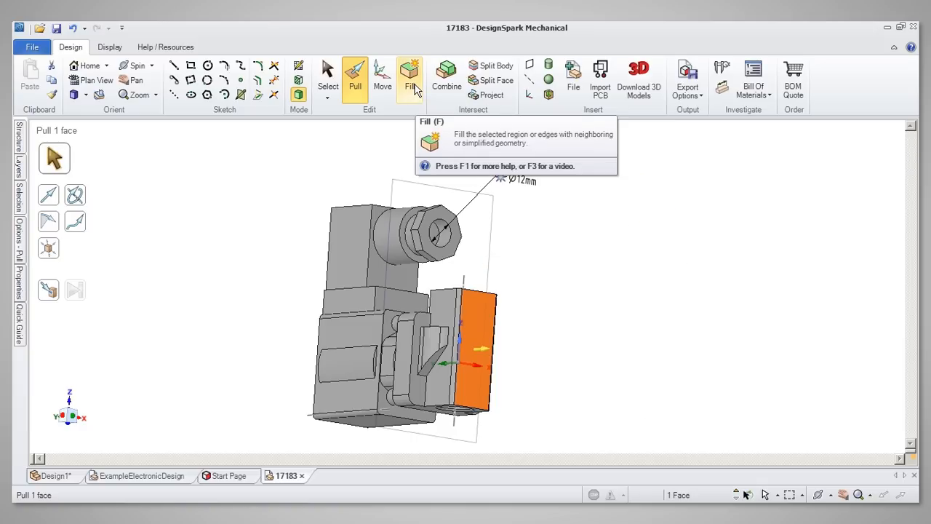
mouse_move(445, 76)
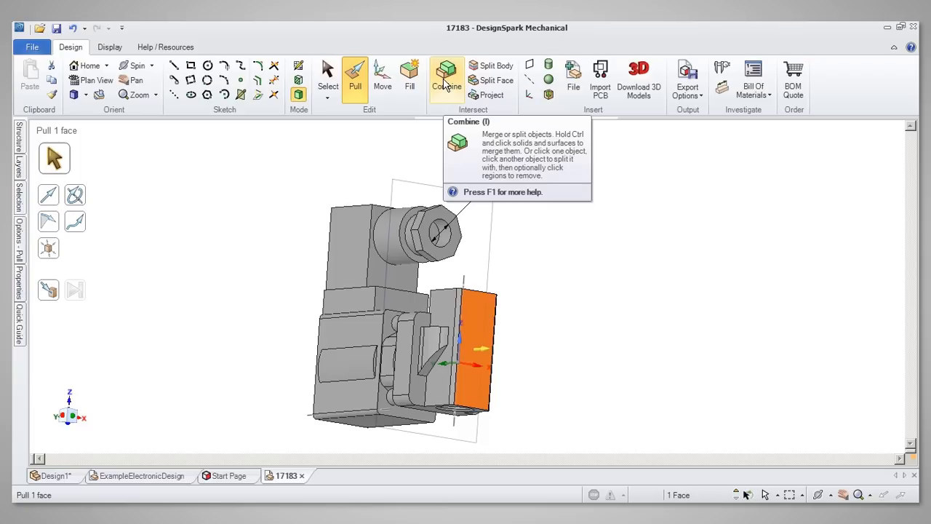
mouse_move(381, 79)
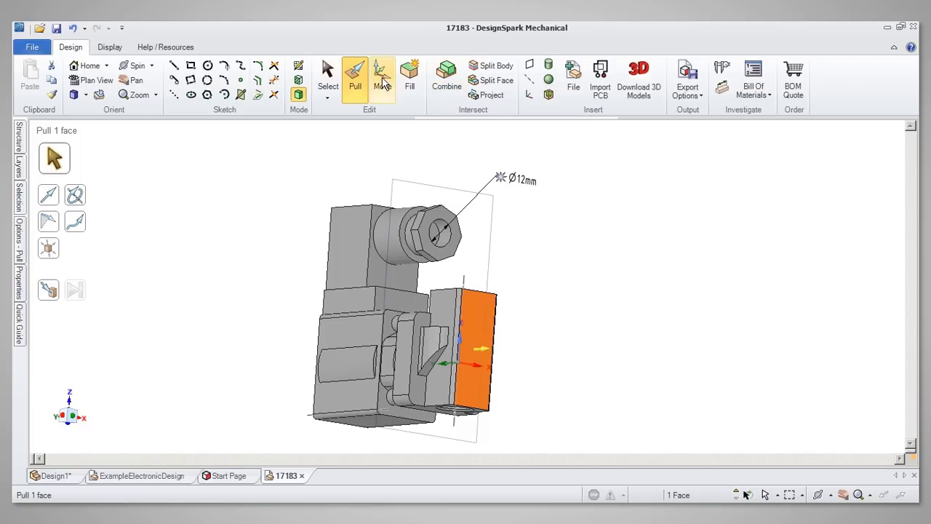
mouse_move(381, 76)
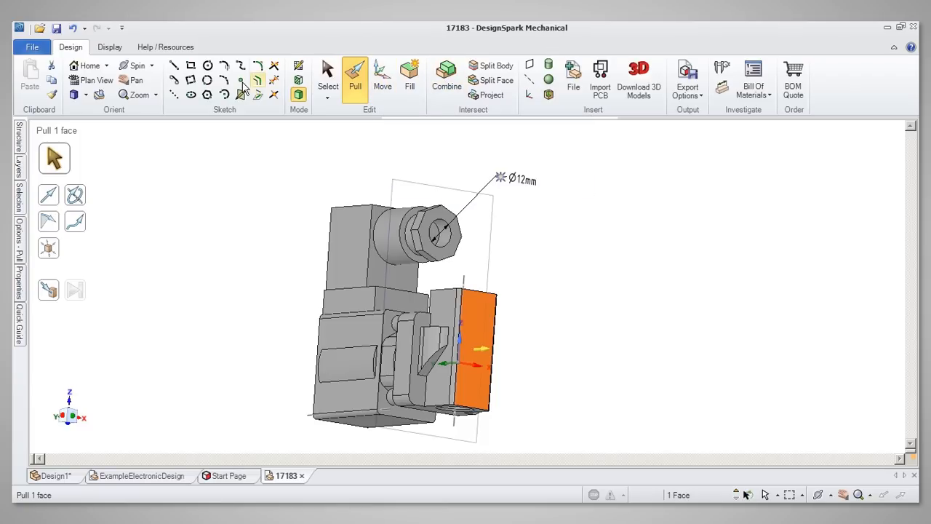
mouse_move(137, 65)
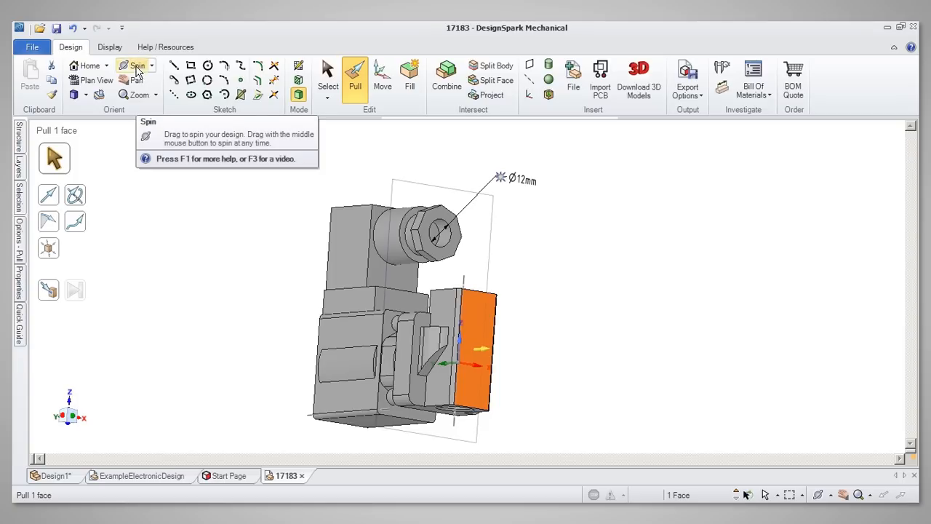
mouse_move(134, 81)
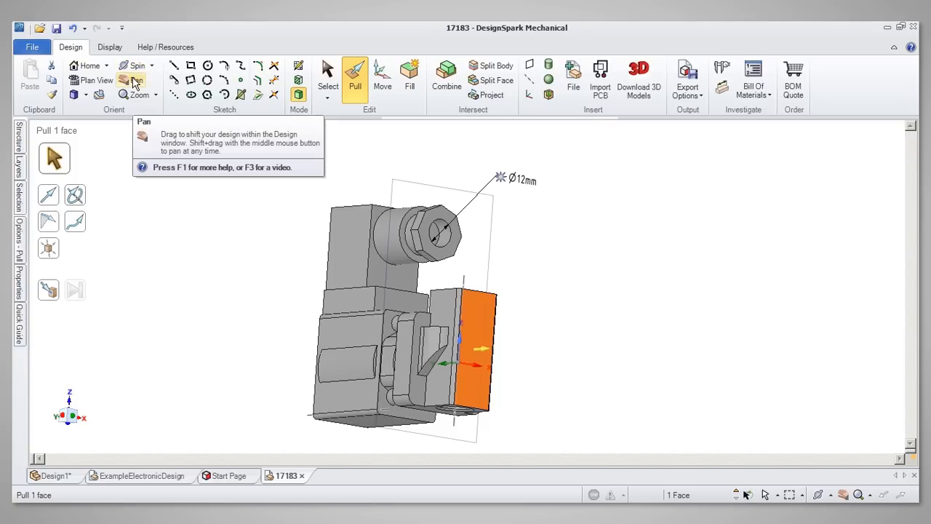
mouse_move(134, 94)
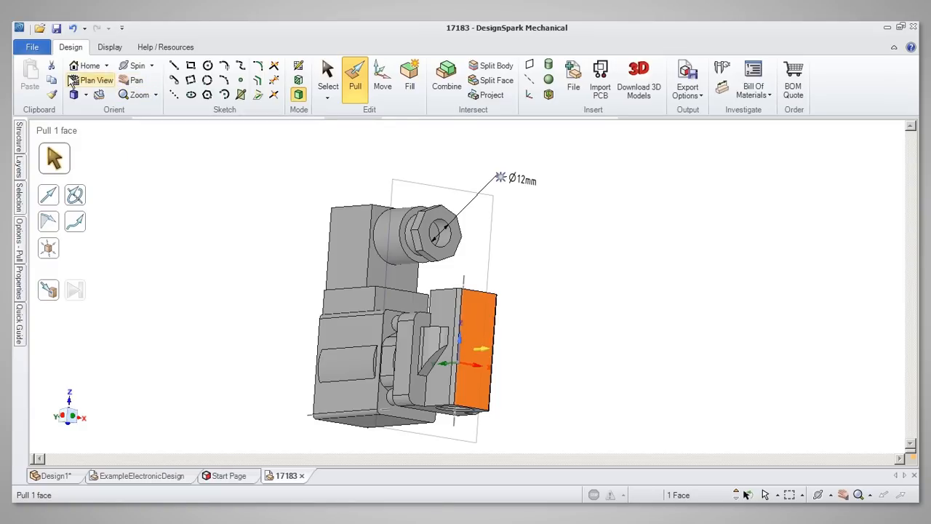
mouse_move(31, 72)
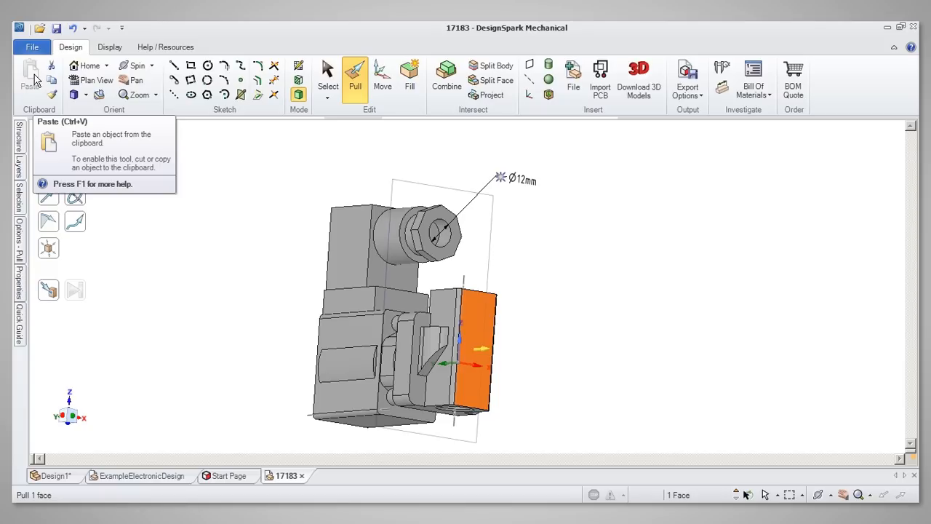
mouse_move(366, 182)
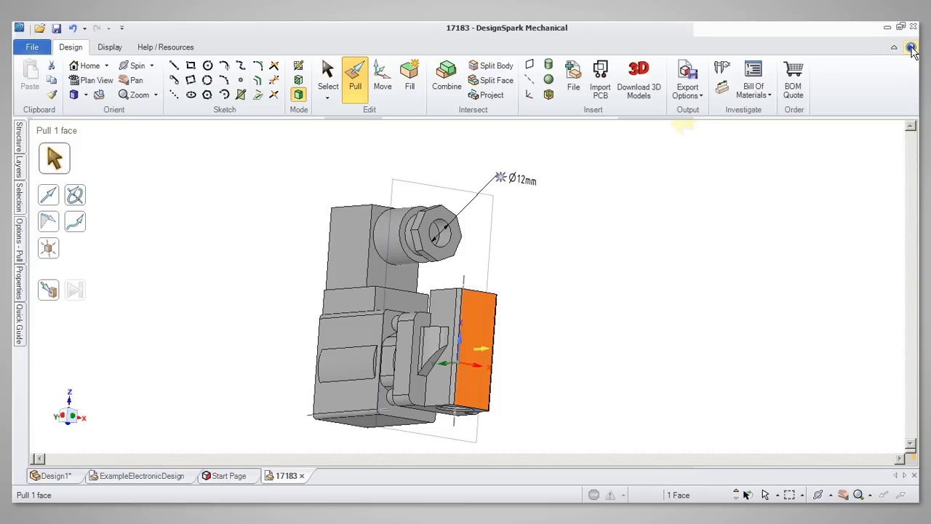
- Open the Quick Reference Card of shortcuts from the Help/Resources tab
click(911, 47)
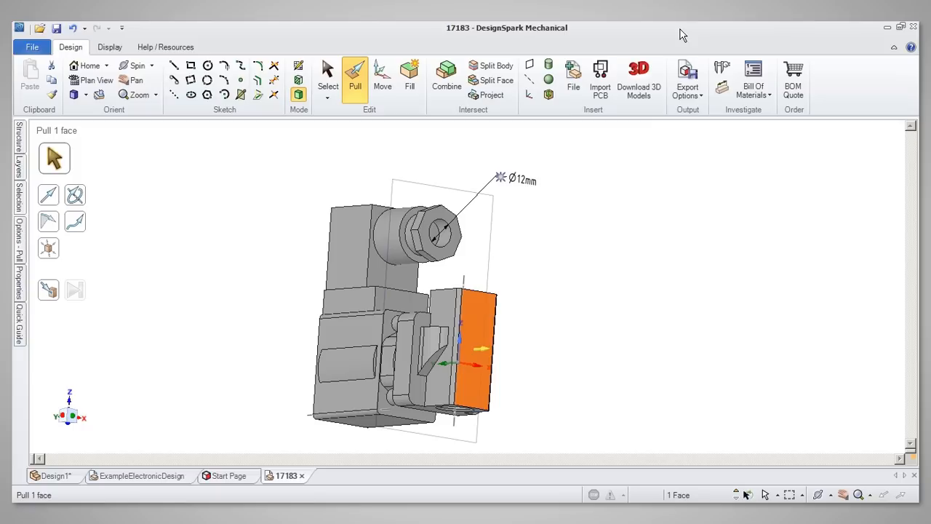
click(166, 46)
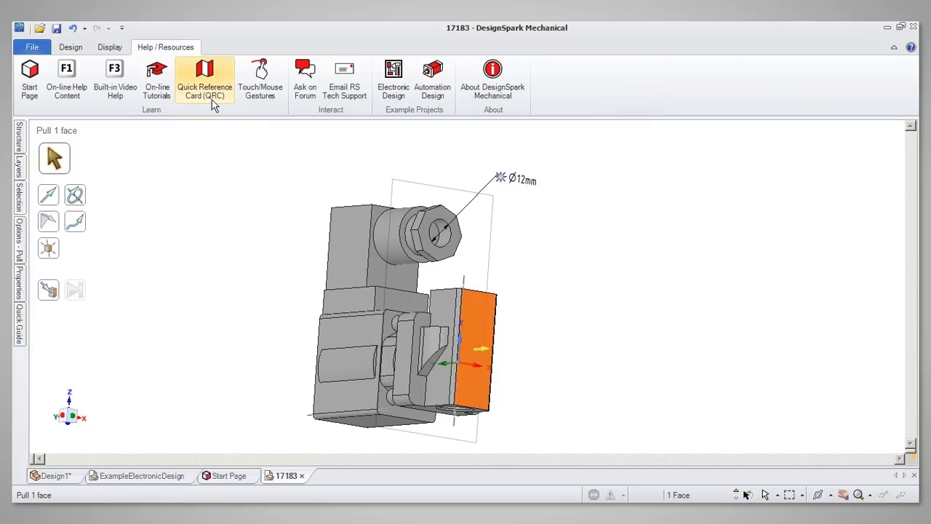
click(203, 80)
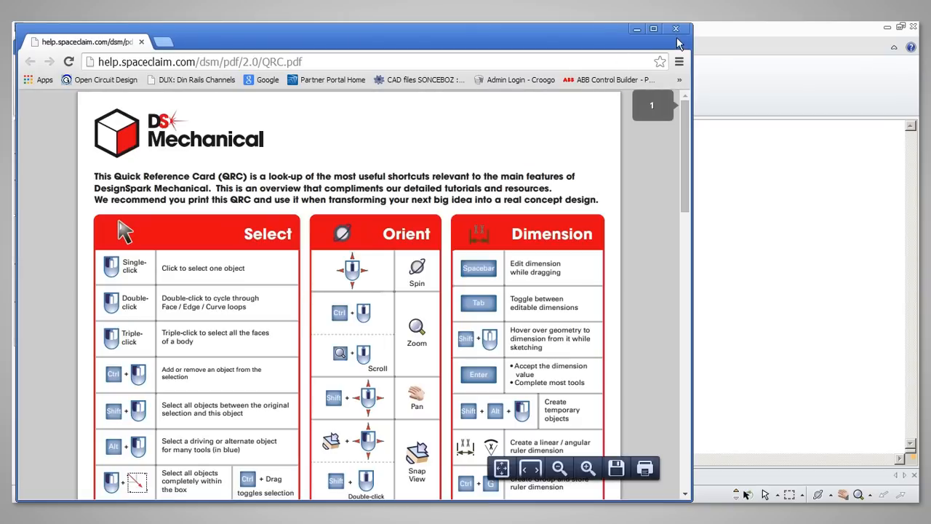